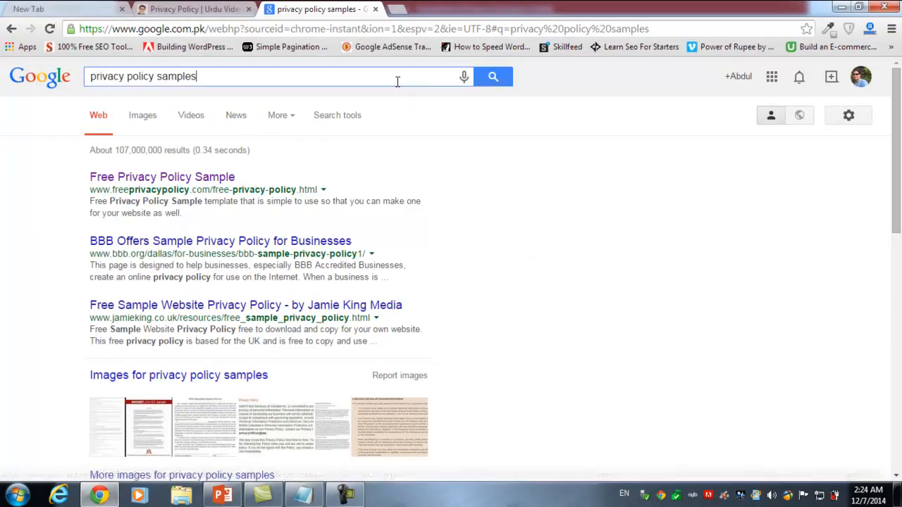
Search Google for 'google adsense' and open the official AdSense – Google Ads result
{"action": "type", "text": "googl"}
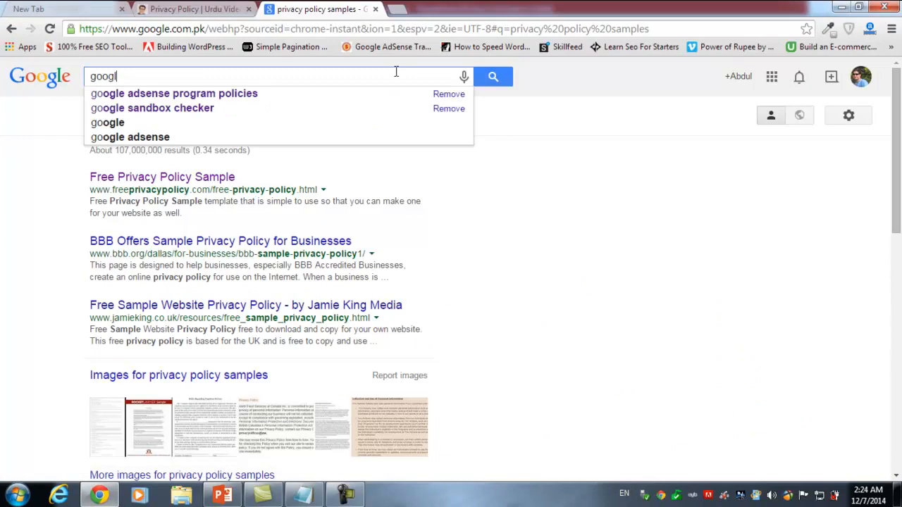
{"action": "left_click", "coordinate": [130, 136]}
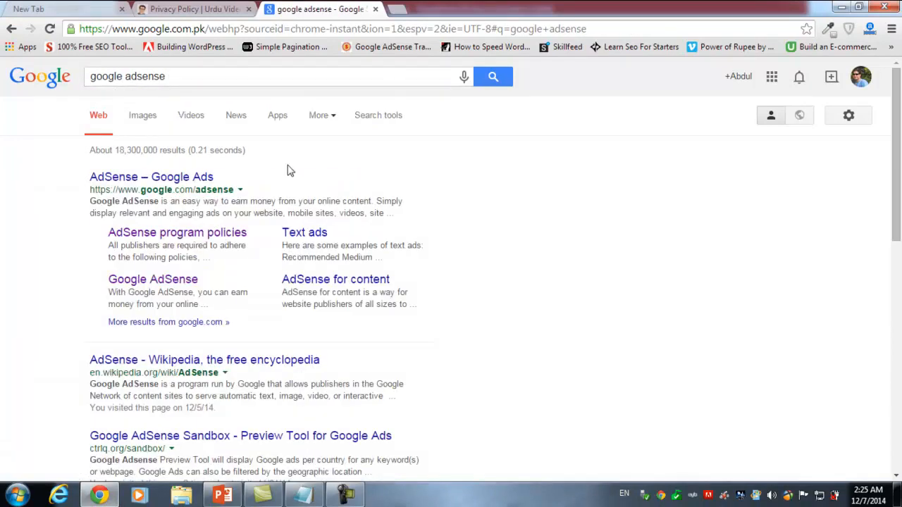
{"action": "left_click", "coordinate": [151, 177]}
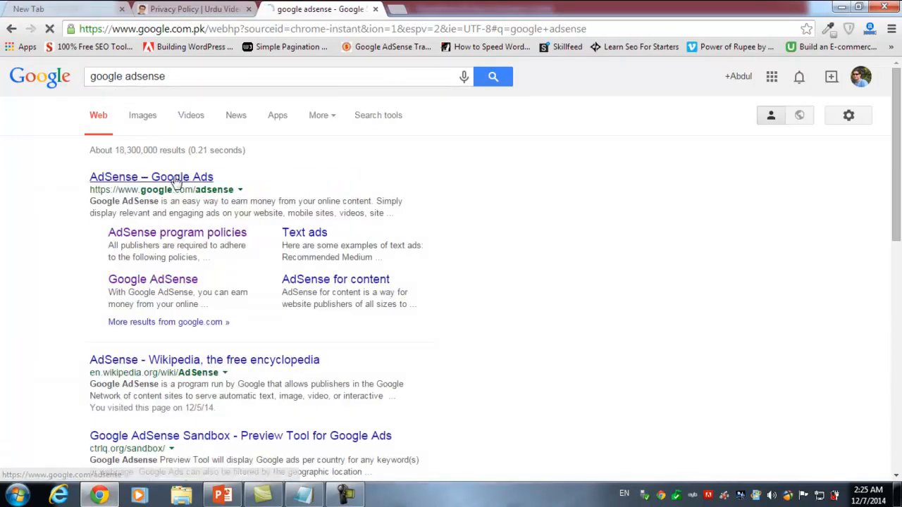
{"action": "left_click", "coordinate": [150, 177]}
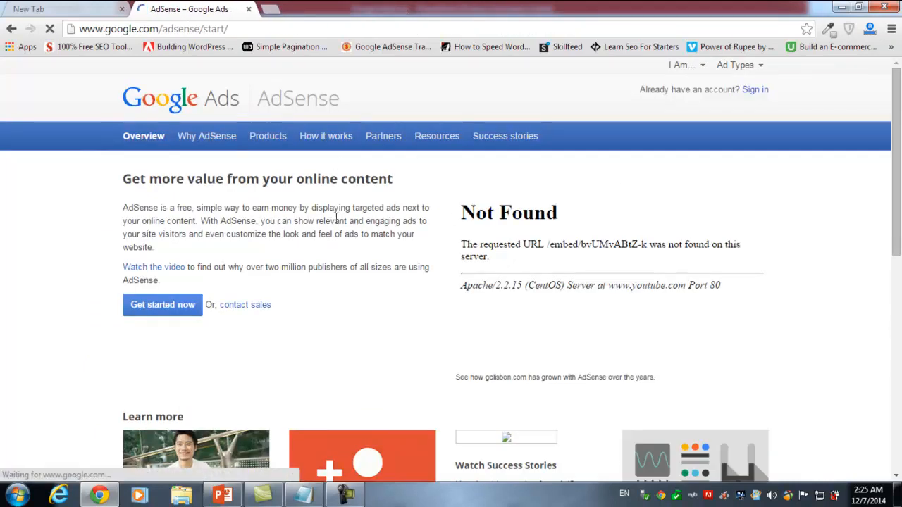
{"action": "mouse_move", "coordinate": [186, 194]}
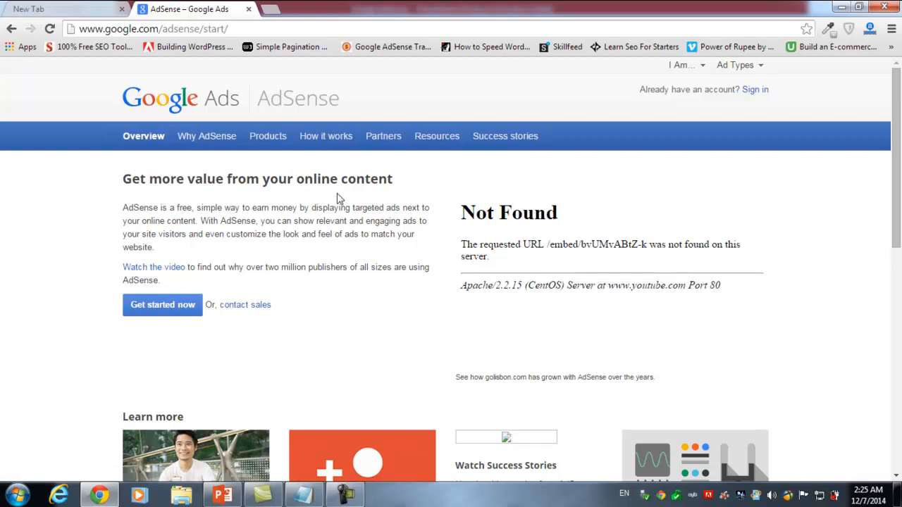
{"action": "mouse_move", "coordinate": [265, 246]}
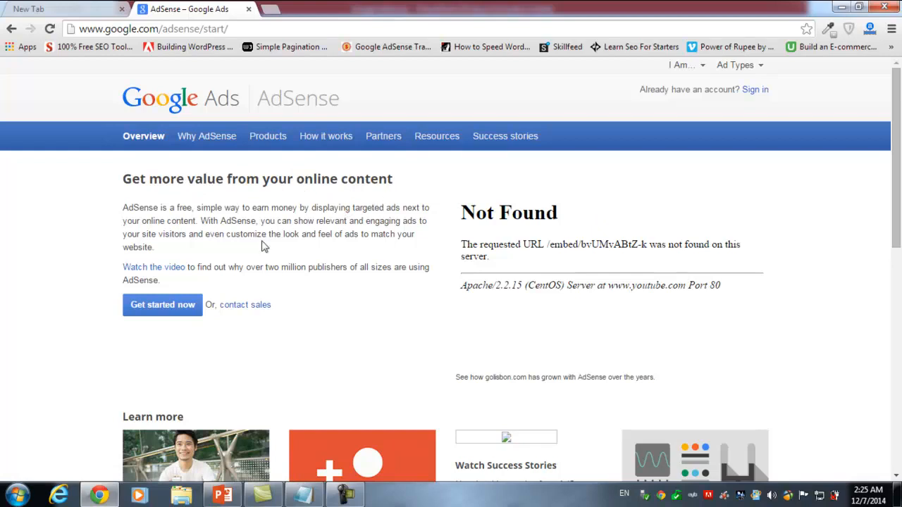
{"action": "mouse_move", "coordinate": [162, 304]}
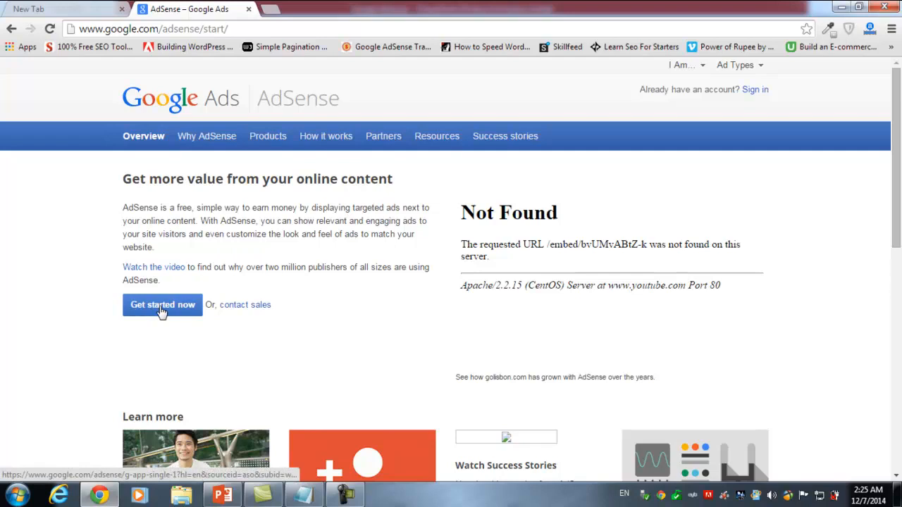
Start the AdSense sign-up via 'Get started now' on the start page
{"action": "left_click", "coordinate": [162, 305]}
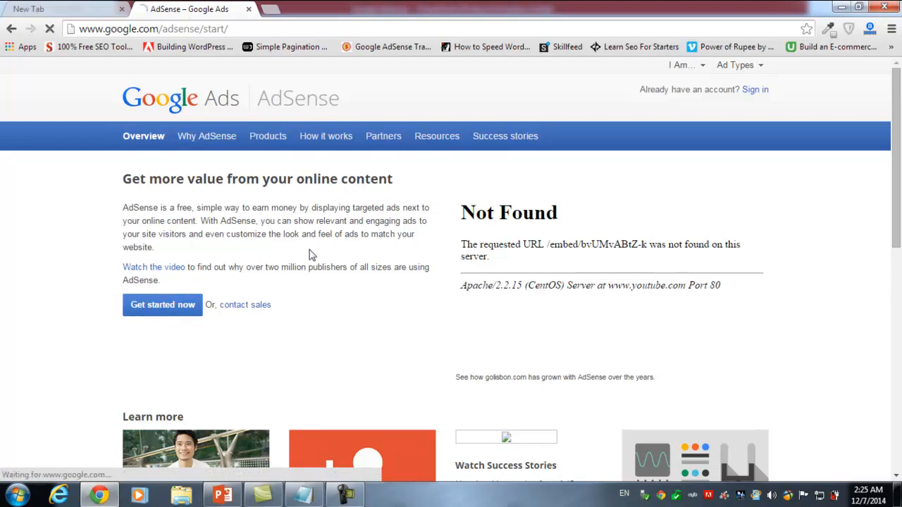
{"action": "left_click", "coordinate": [162, 305]}
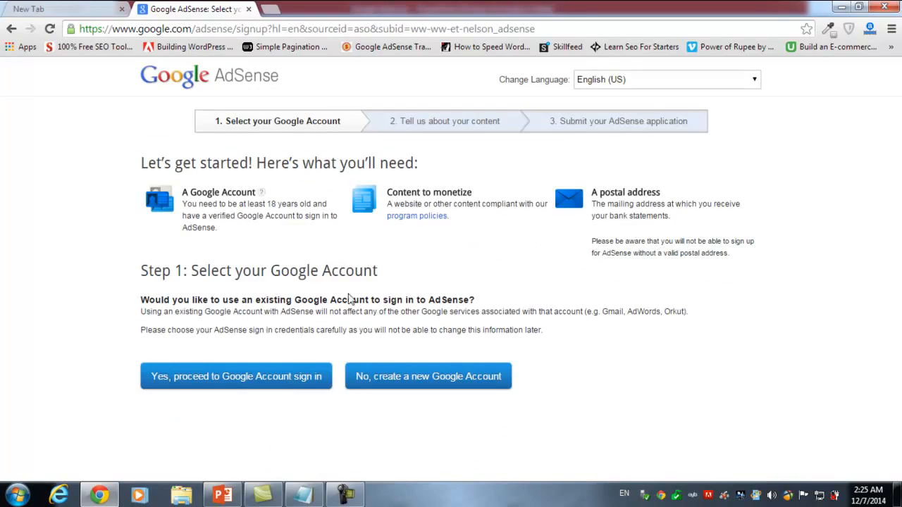
{"action": "mouse_move", "coordinate": [265, 237]}
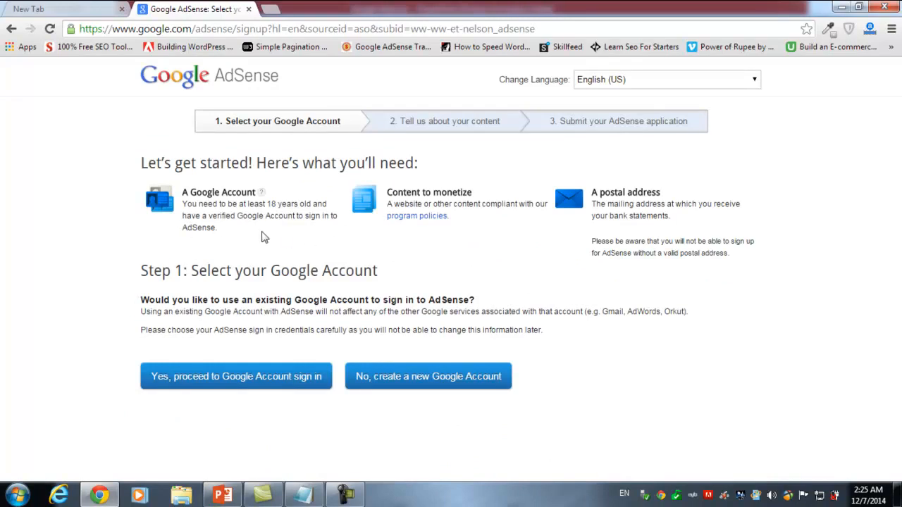
{"action": "mouse_move", "coordinate": [275, 232]}
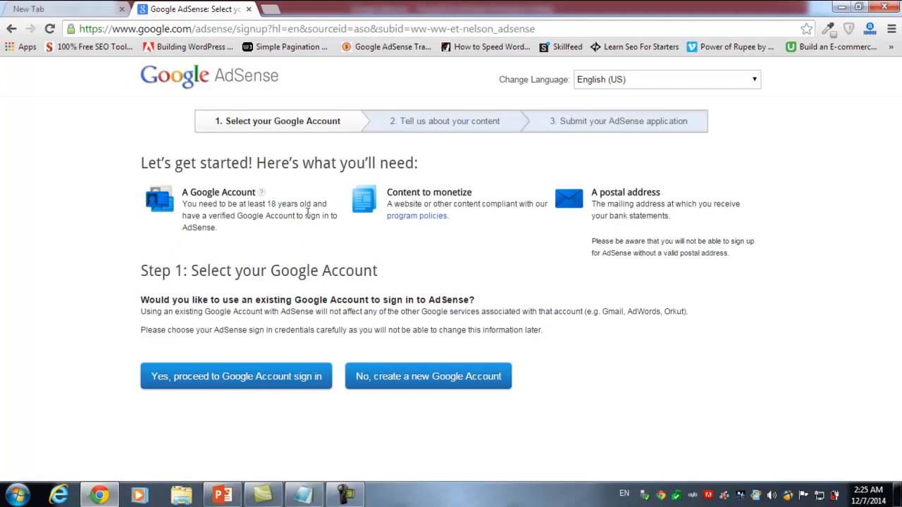
{"action": "mouse_move", "coordinate": [468, 191]}
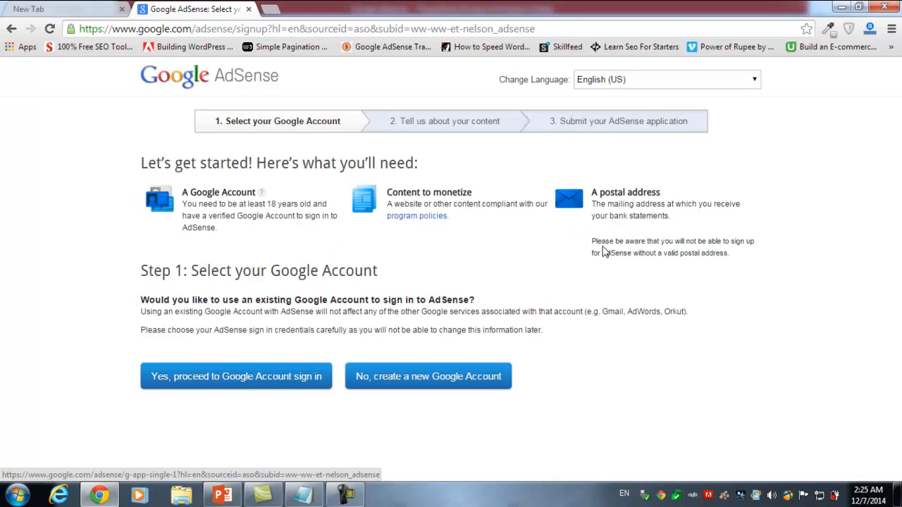
{"action": "mouse_move", "coordinate": [607, 290]}
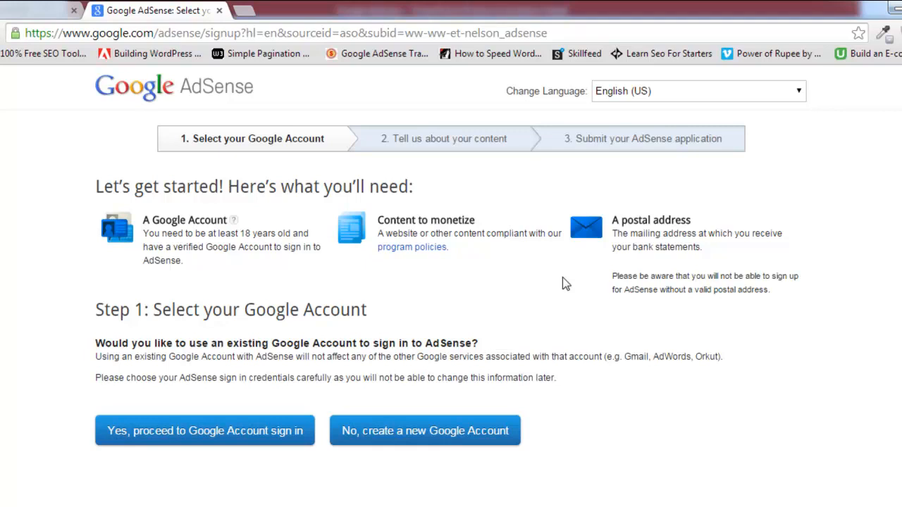
{"action": "mouse_move", "coordinate": [384, 434]}
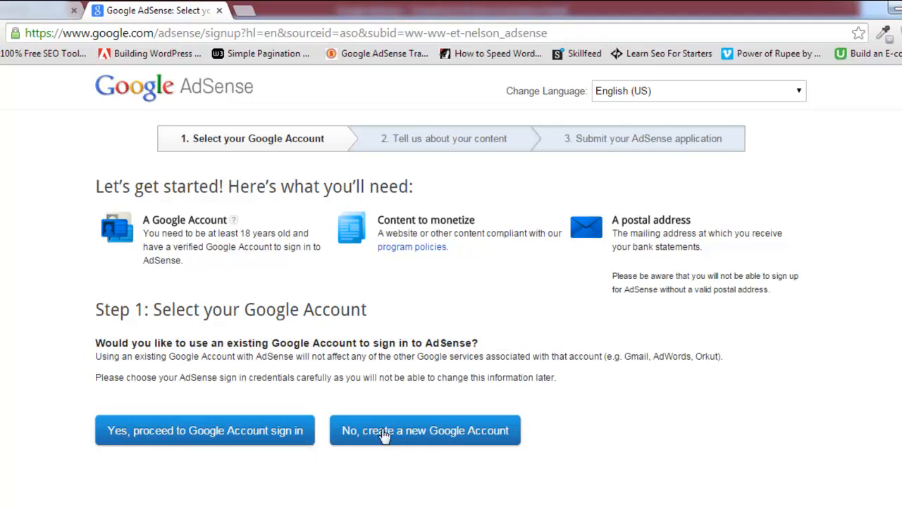
{"action": "mouse_move", "coordinate": [171, 448]}
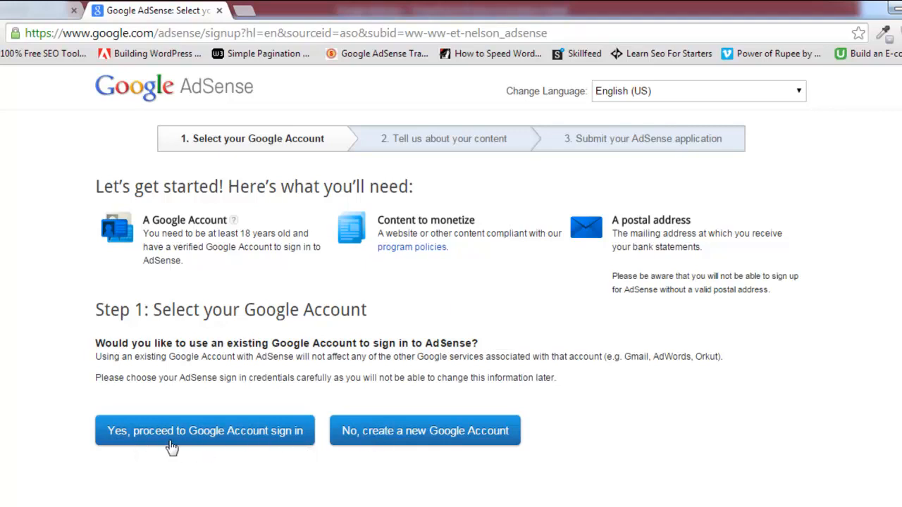
{"action": "mouse_move", "coordinate": [358, 435]}
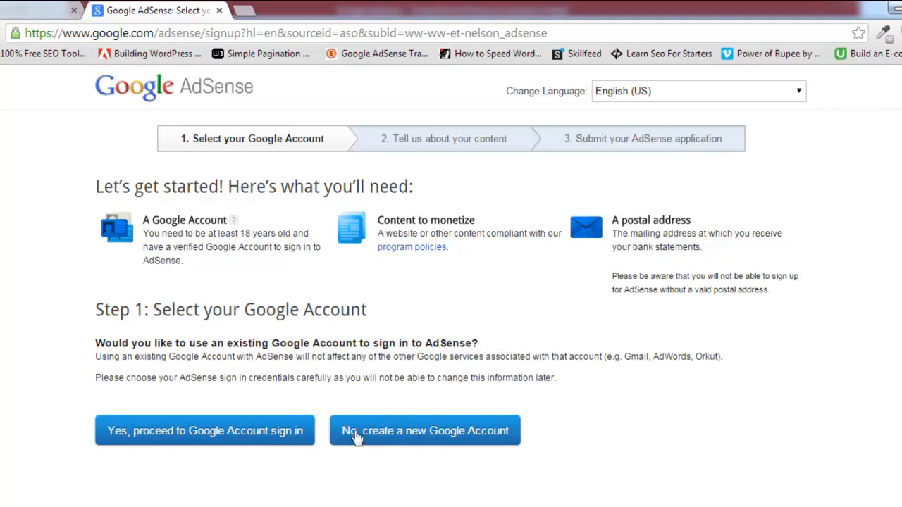
{"action": "mouse_move", "coordinate": [403, 442]}
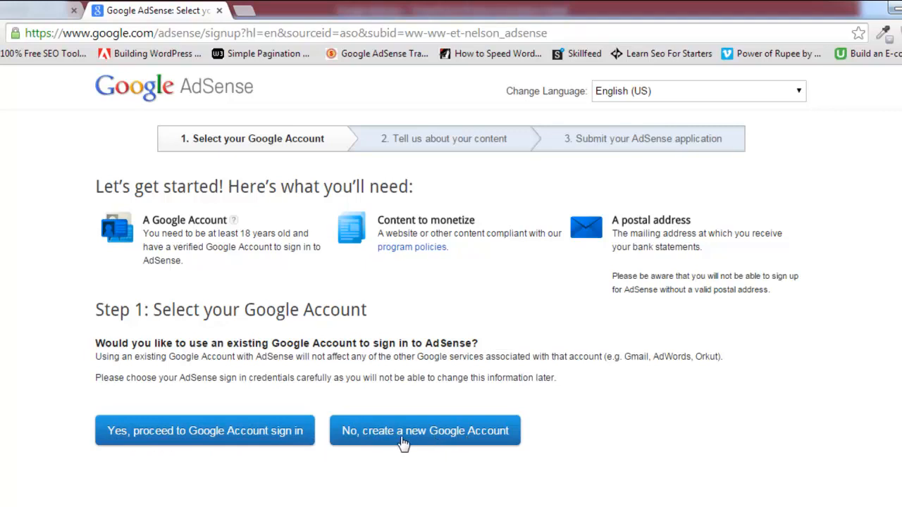
{"action": "mouse_move", "coordinate": [176, 444]}
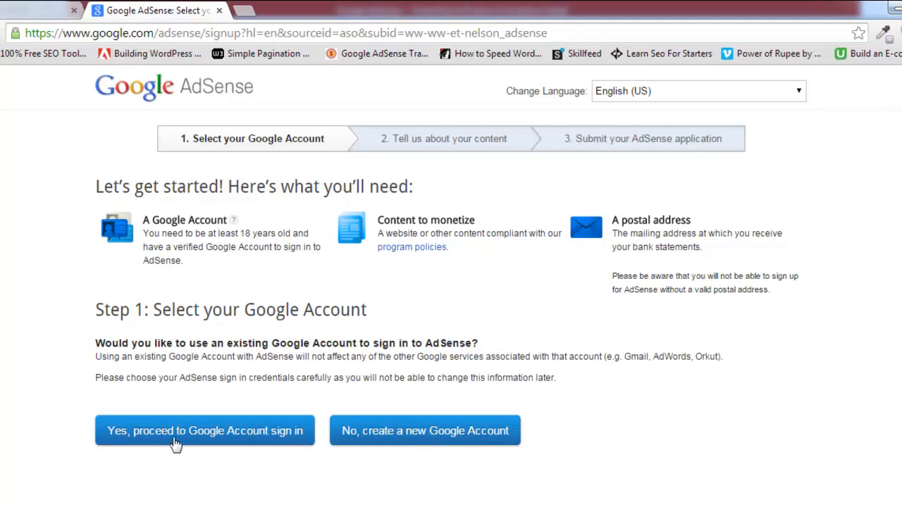
{"action": "mouse_move", "coordinate": [378, 448]}
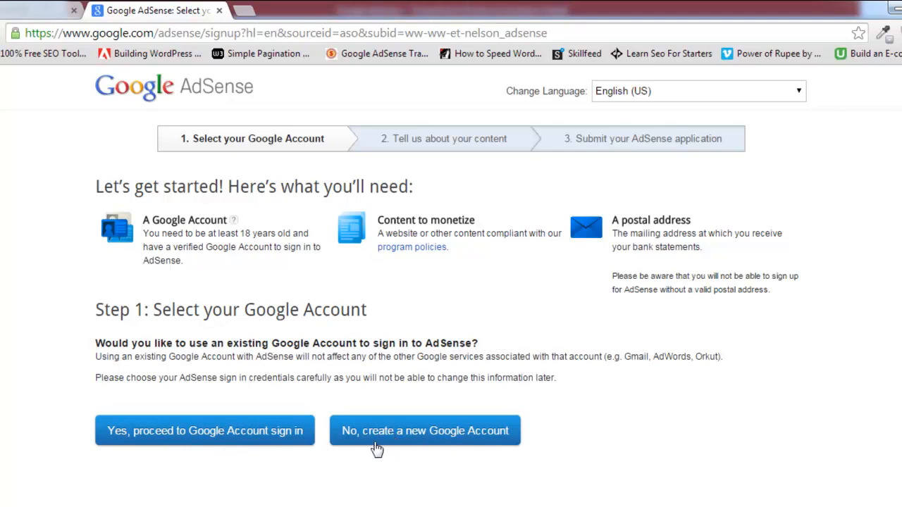
{"action": "mouse_move", "coordinate": [338, 462]}
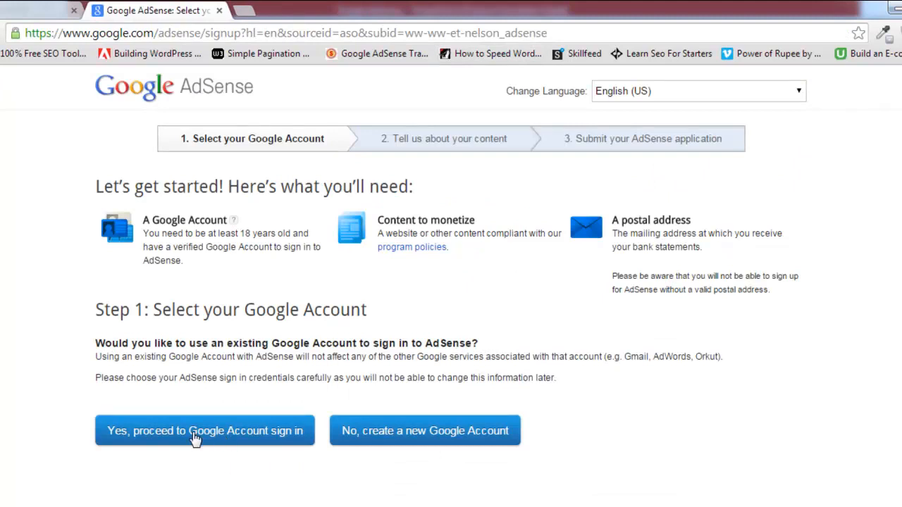
{"action": "mouse_move", "coordinate": [157, 437]}
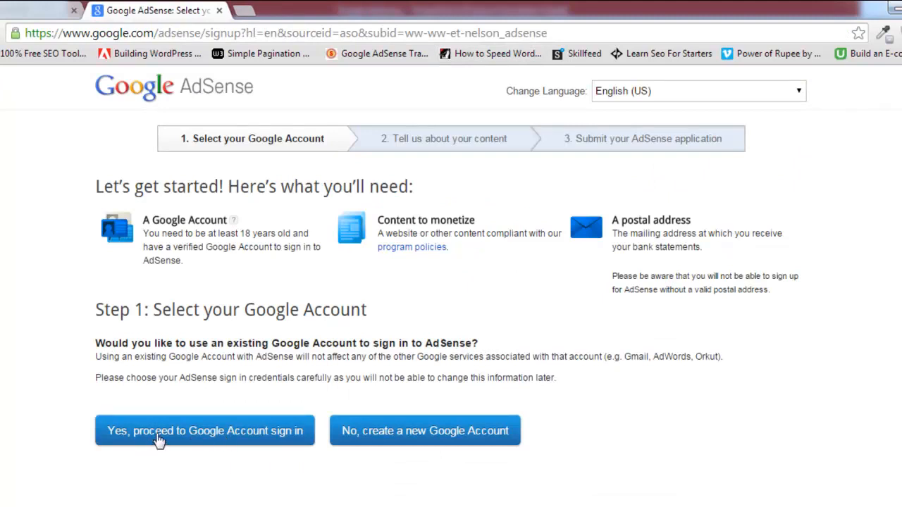
{"action": "mouse_move", "coordinate": [473, 448]}
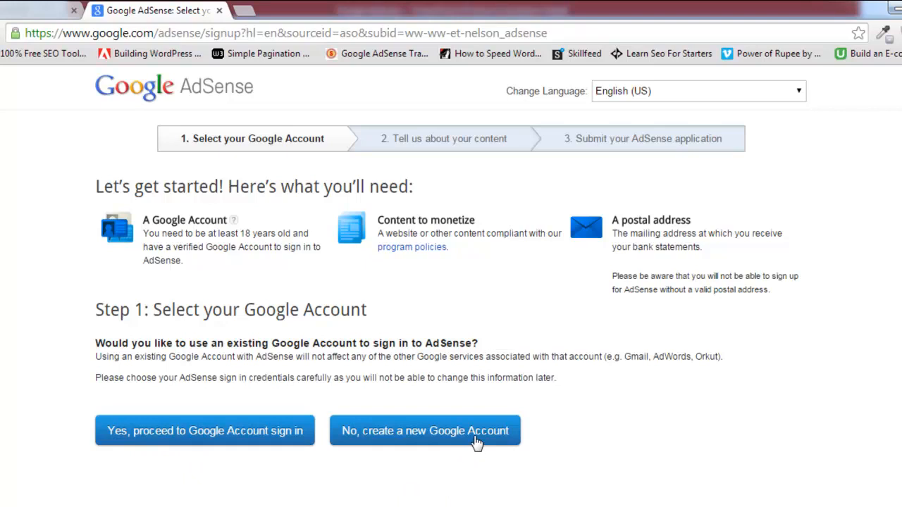
{"action": "mouse_move", "coordinate": [425, 437]}
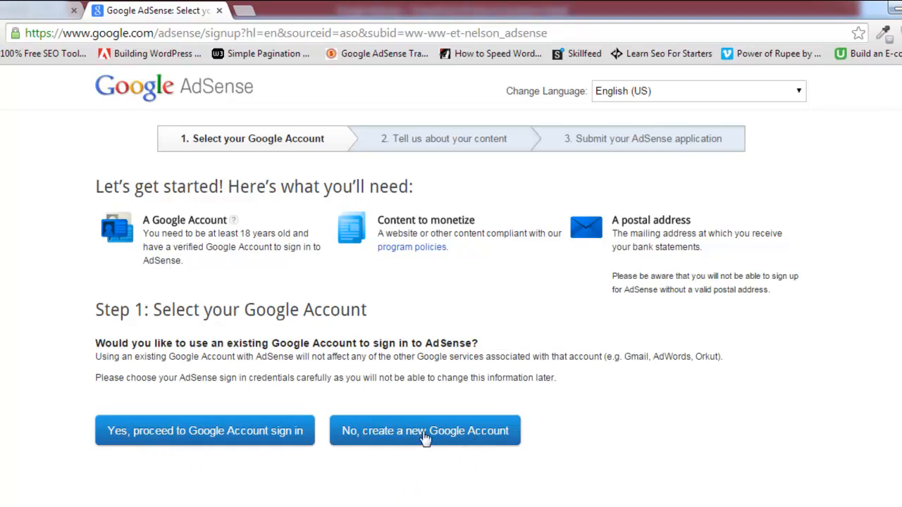
{"action": "mouse_move", "coordinate": [214, 444]}
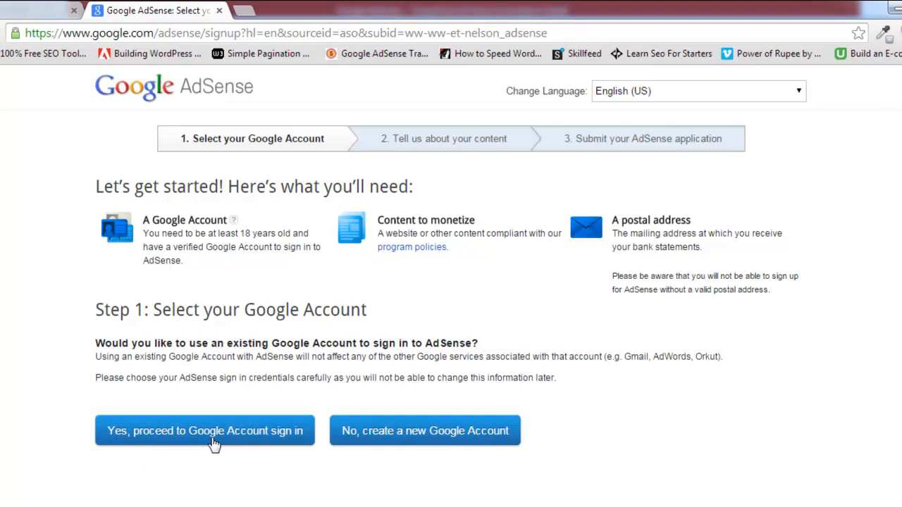
Proceed to Google Account sign-in and choose to add a different account
{"action": "left_click", "coordinate": [204, 431]}
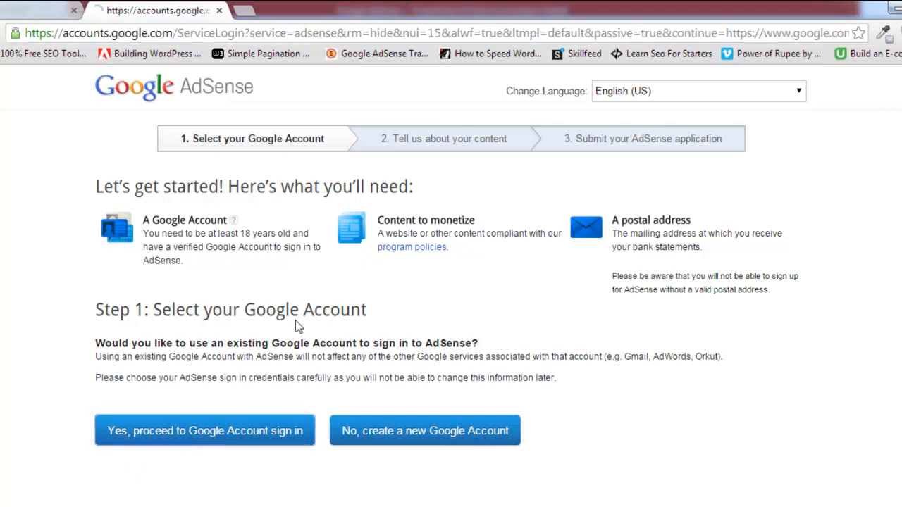
{"action": "left_click", "coordinate": [204, 431]}
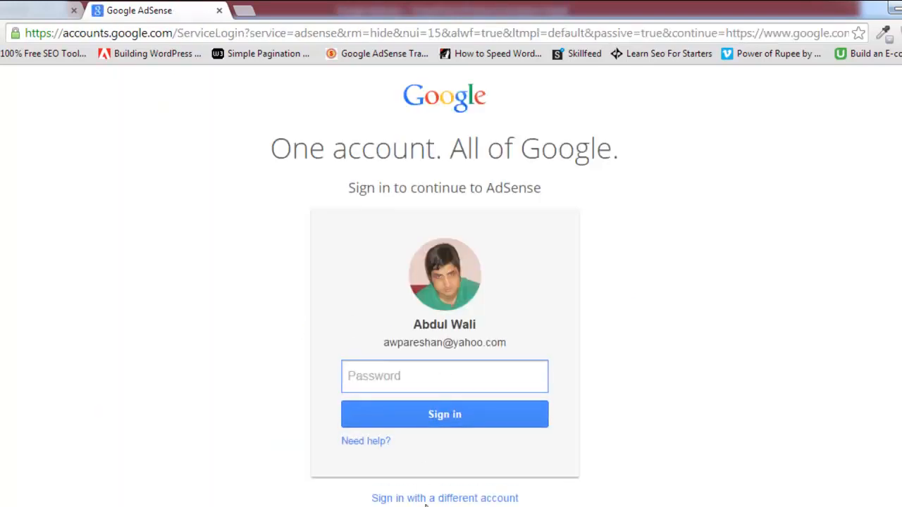
{"action": "left_click", "coordinate": [445, 499]}
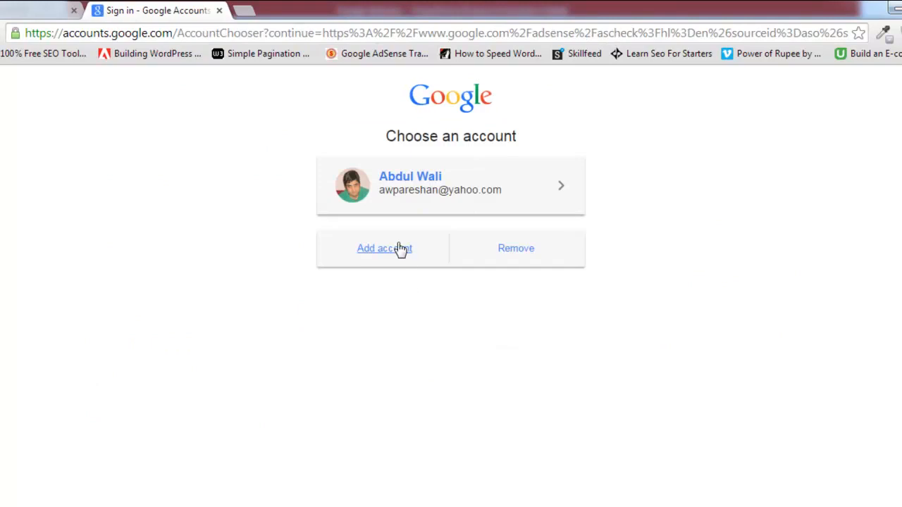
Enter the account email beginning 'walien' and its password to sign in
{"action": "left_click", "coordinate": [383, 248]}
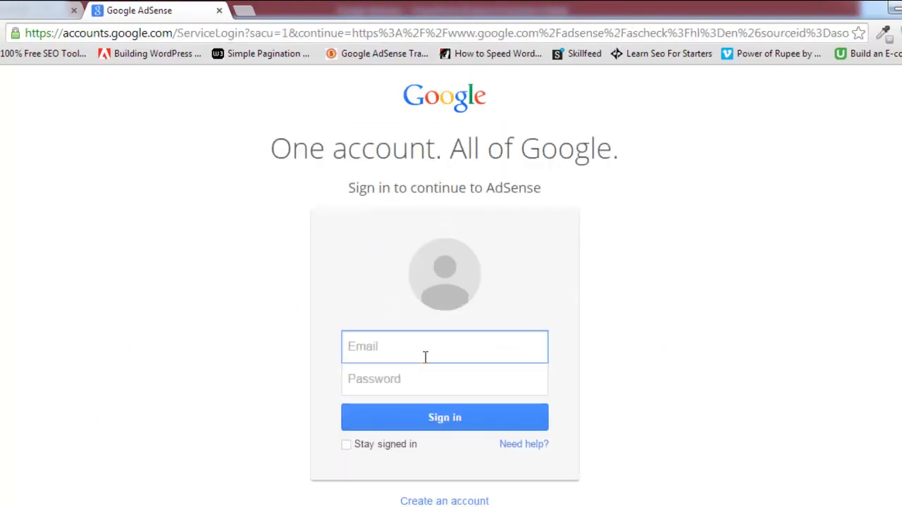
{"action": "type", "text": "walienglish"}
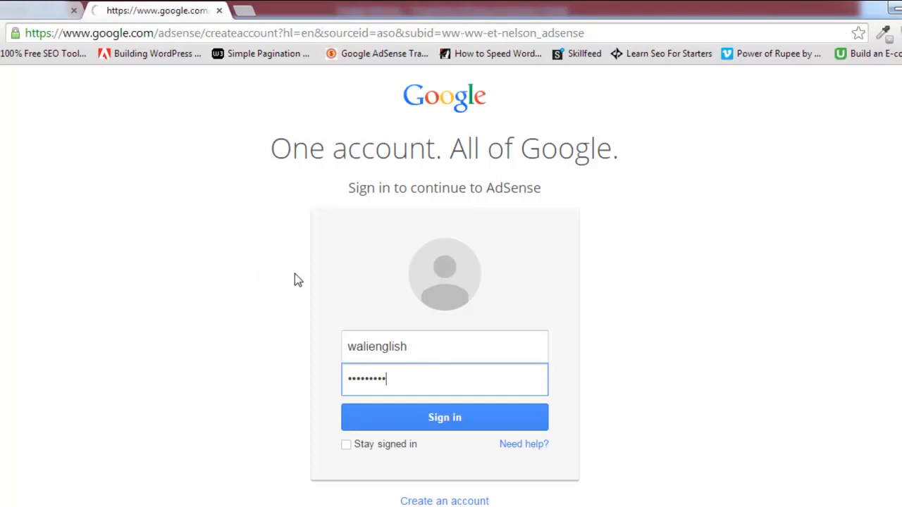
{"action": "left_click", "coordinate": [445, 417]}
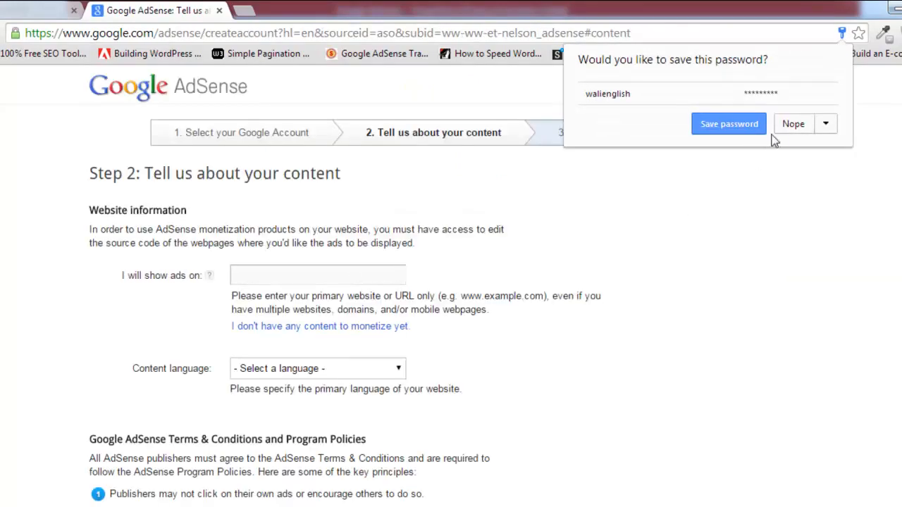
Decline Chrome's save-password offer and review the Step 2 content form
{"action": "left_click", "coordinate": [792, 124]}
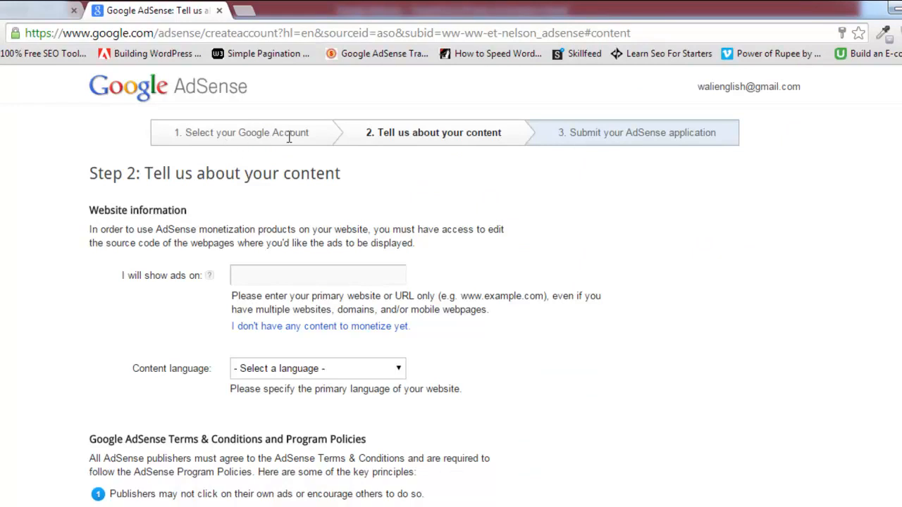
{"action": "mouse_move", "coordinate": [393, 149]}
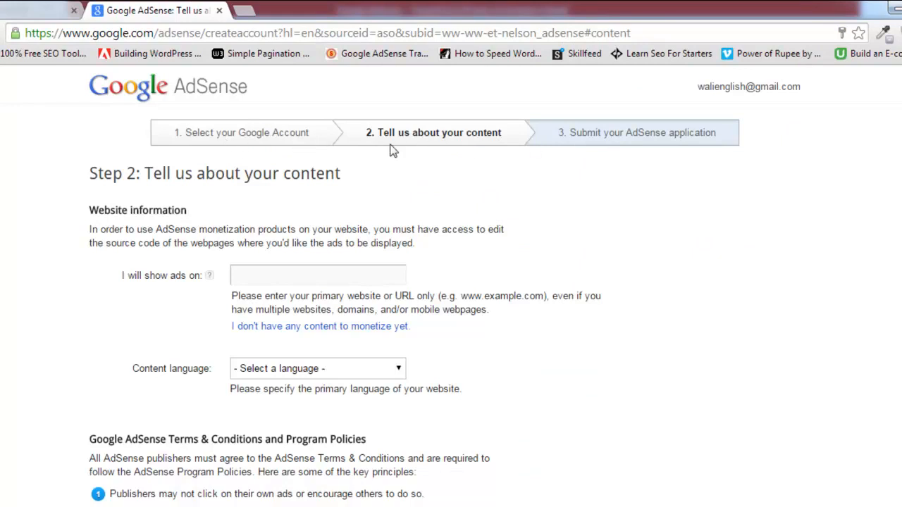
{"action": "mouse_move", "coordinate": [237, 149]}
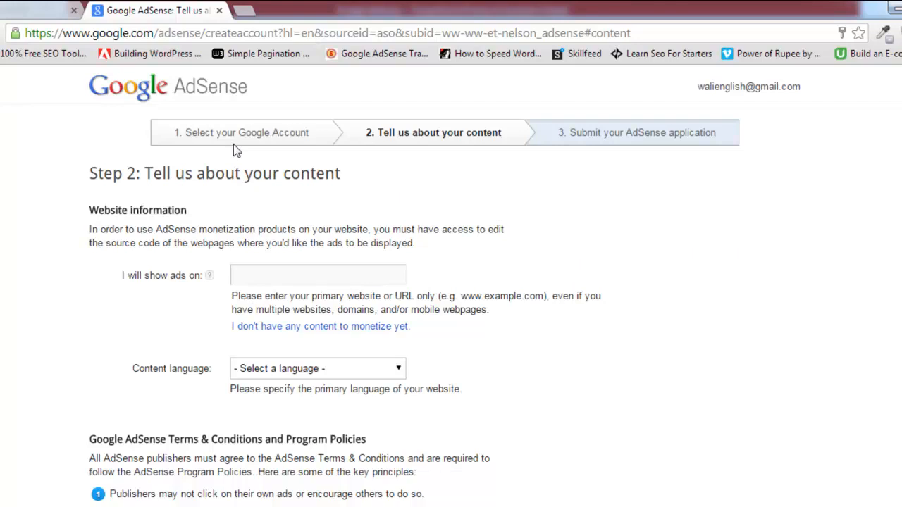
{"action": "mouse_move", "coordinate": [400, 185]}
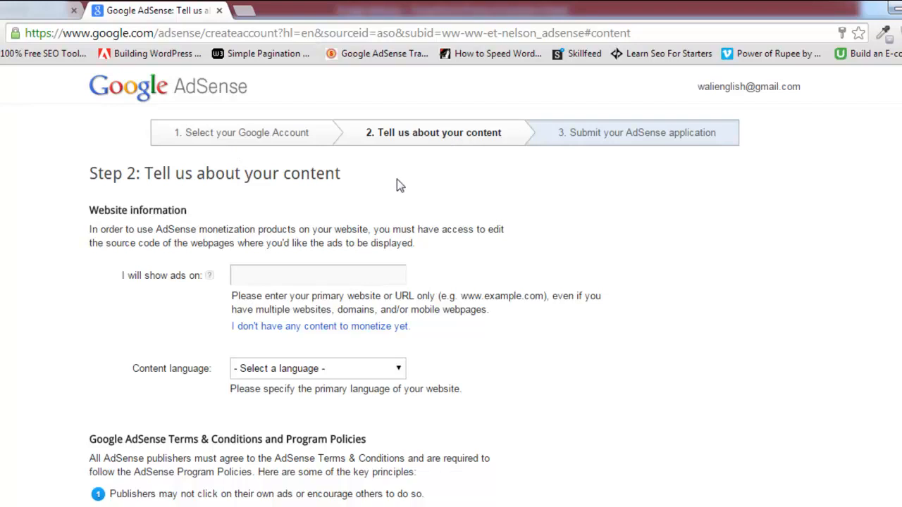
{"action": "mouse_move", "coordinate": [96, 190]}
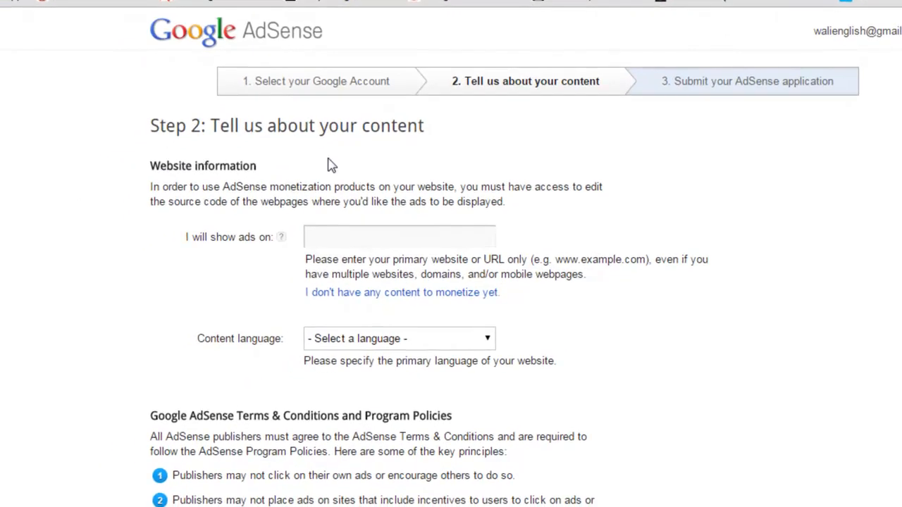
{"action": "mouse_move", "coordinate": [211, 129]}
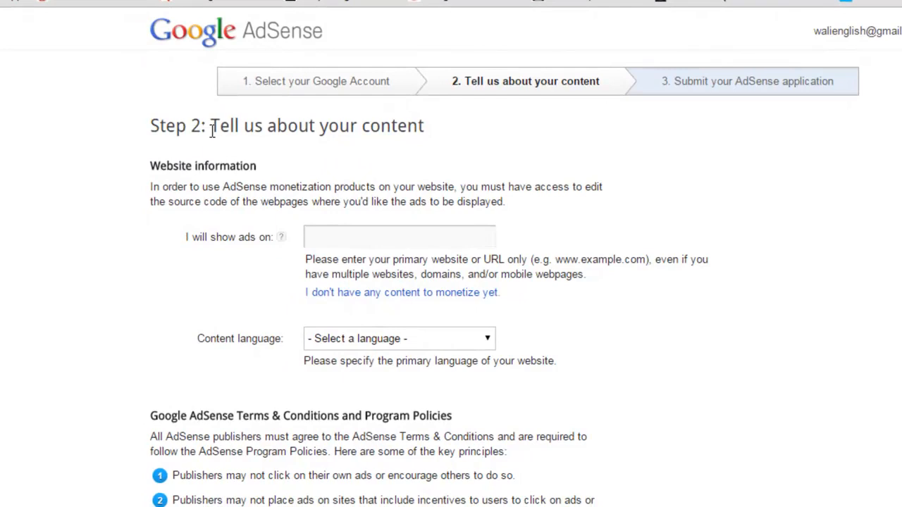
{"action": "mouse_move", "coordinate": [538, 147]}
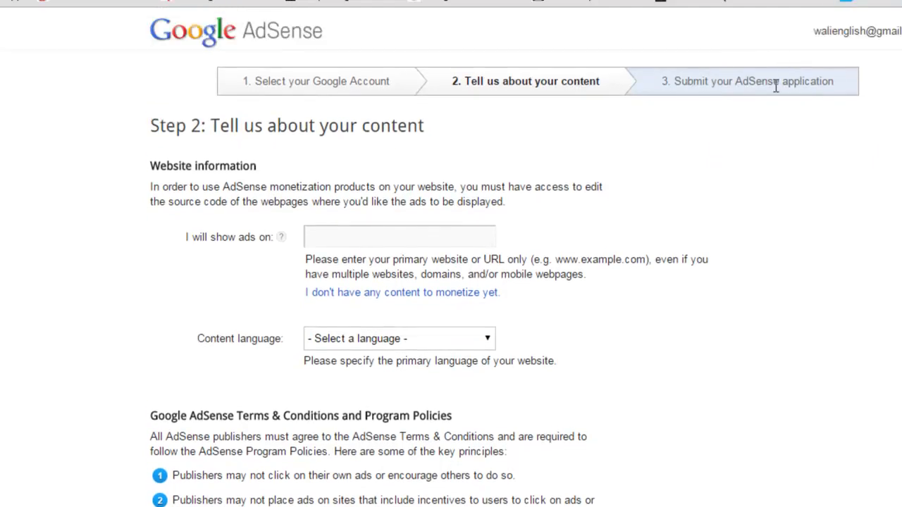
{"action": "scroll", "scroll_direction": "down", "scroll_amount": 3}
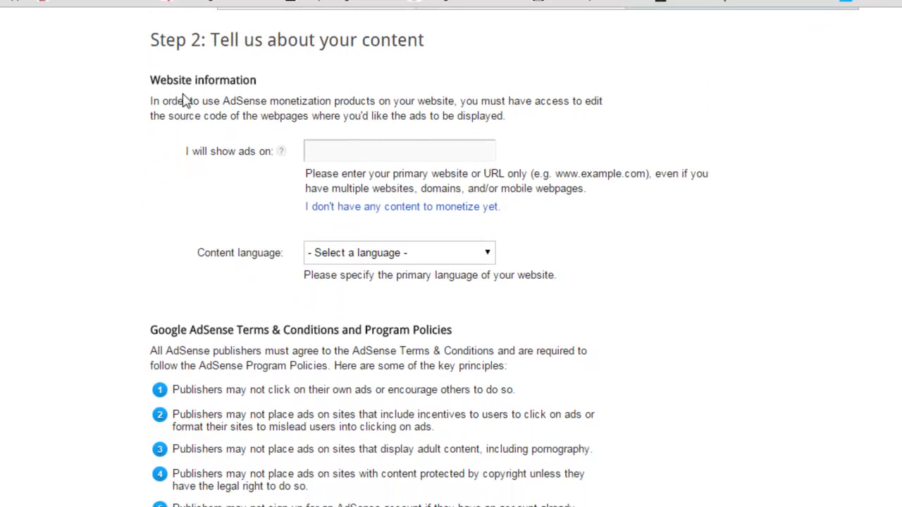
{"action": "mouse_move", "coordinate": [248, 117]}
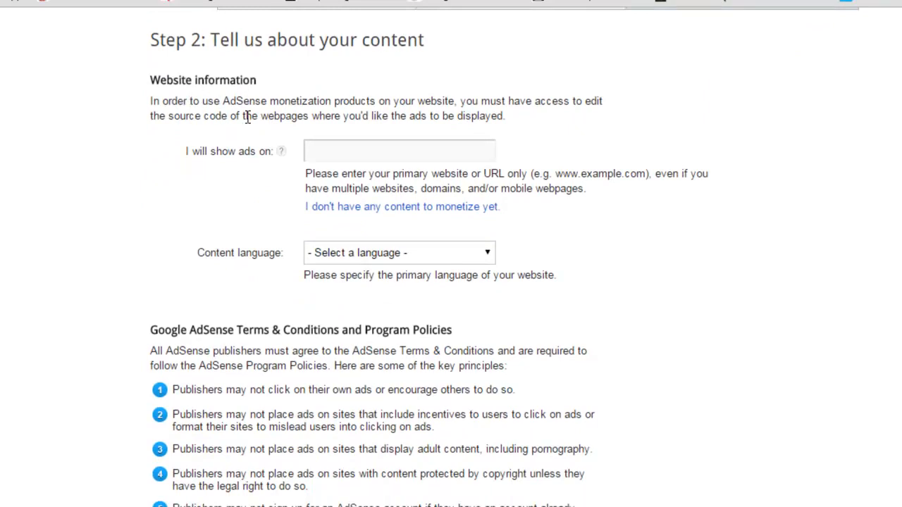
{"action": "mouse_move", "coordinate": [529, 116]}
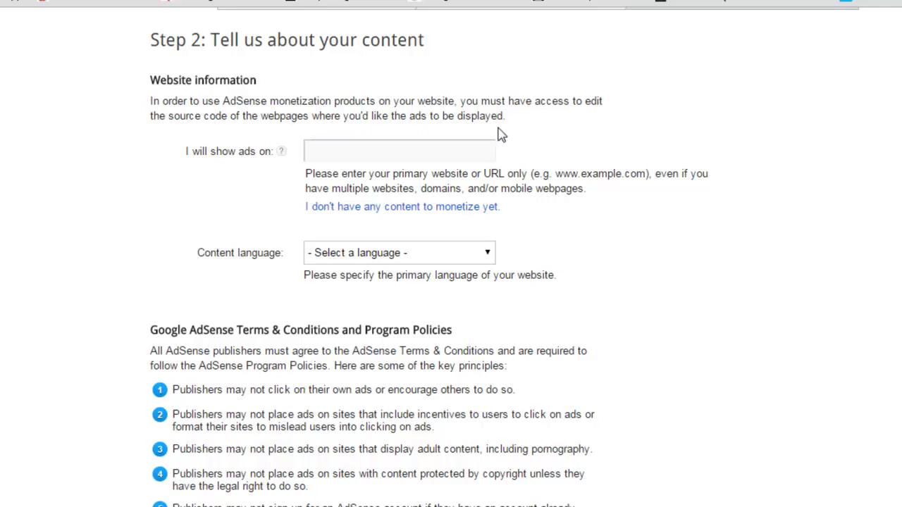
{"action": "left_click", "coordinate": [400, 149]}
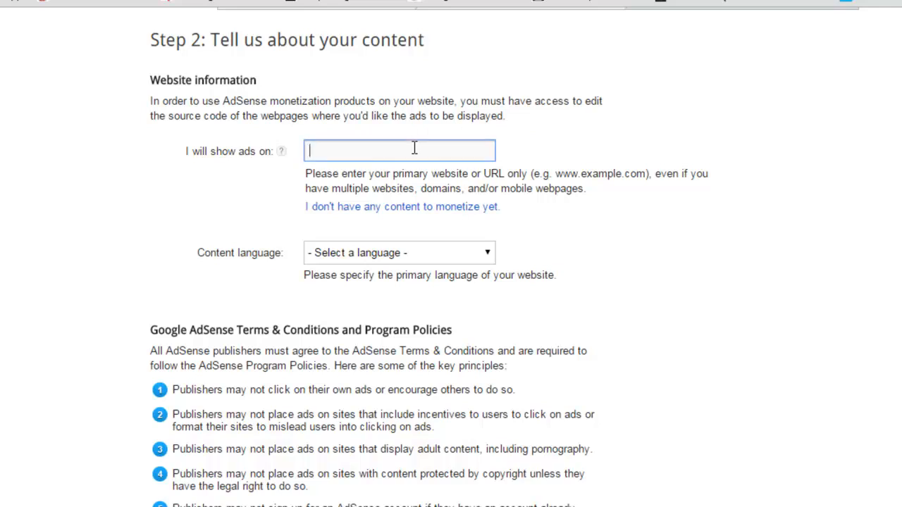
{"action": "type", "text": "www.onlinetuting.com"}
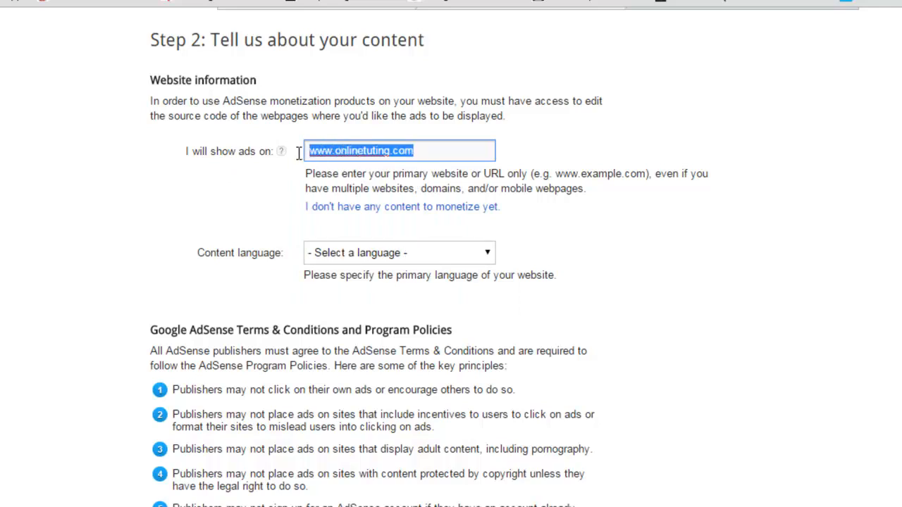
{"action": "mouse_move", "coordinate": [350, 208]}
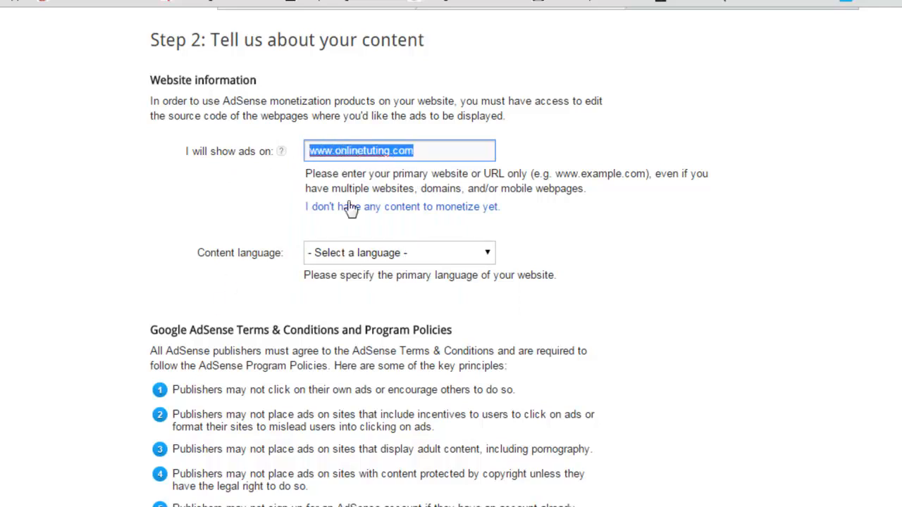
{"action": "left_click", "coordinate": [448, 151]}
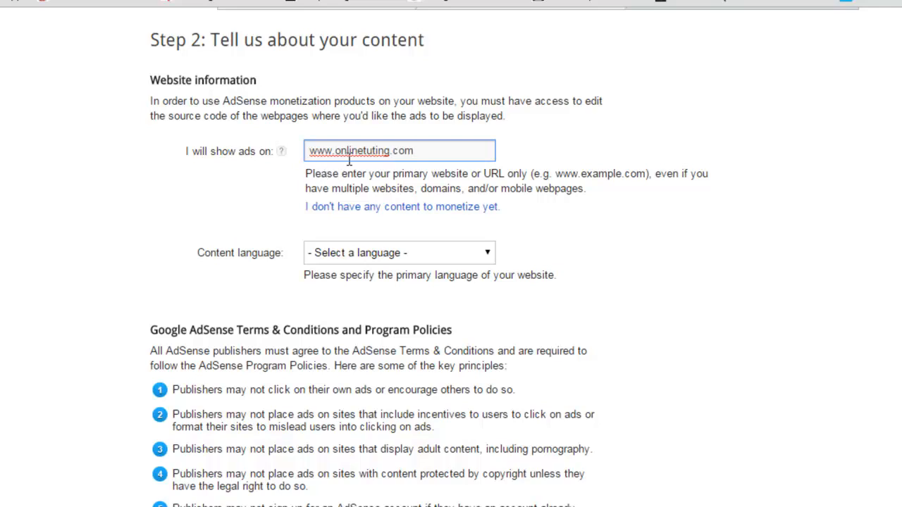
{"action": "mouse_move", "coordinate": [600, 191]}
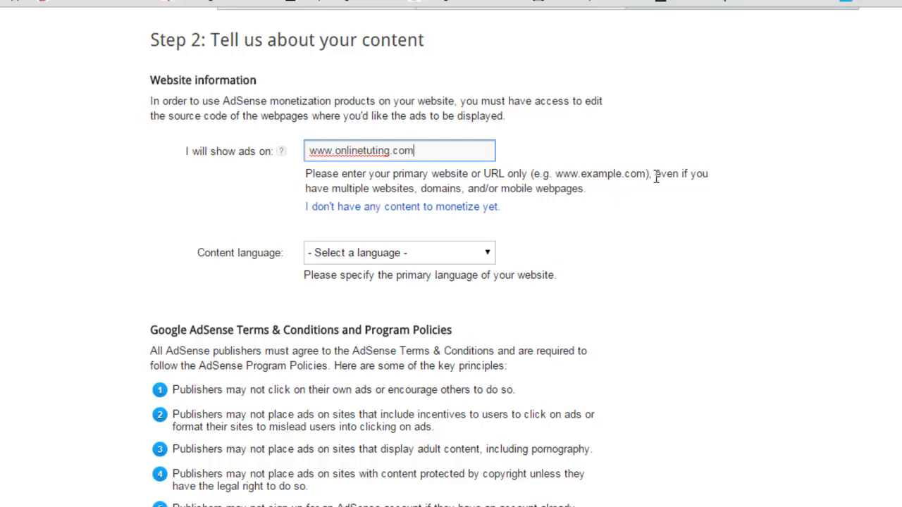
{"action": "mouse_move", "coordinate": [563, 231]}
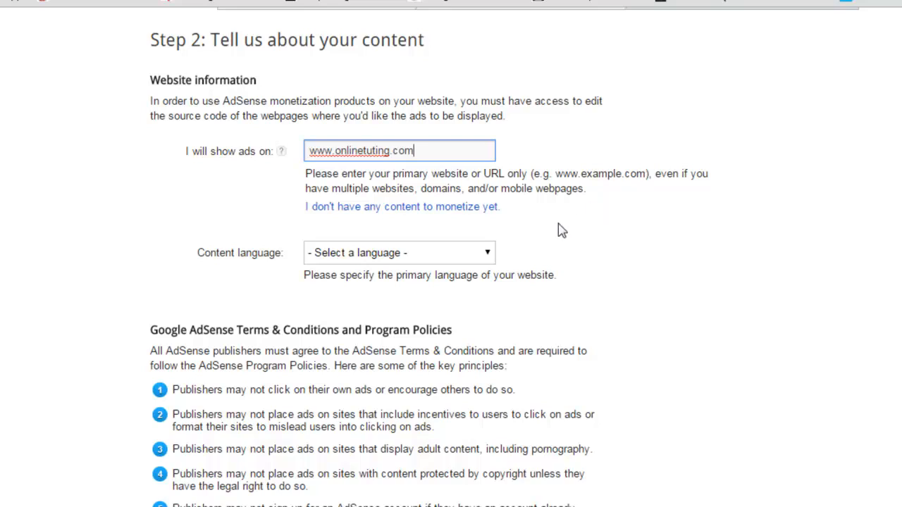
{"action": "mouse_move", "coordinate": [529, 266]}
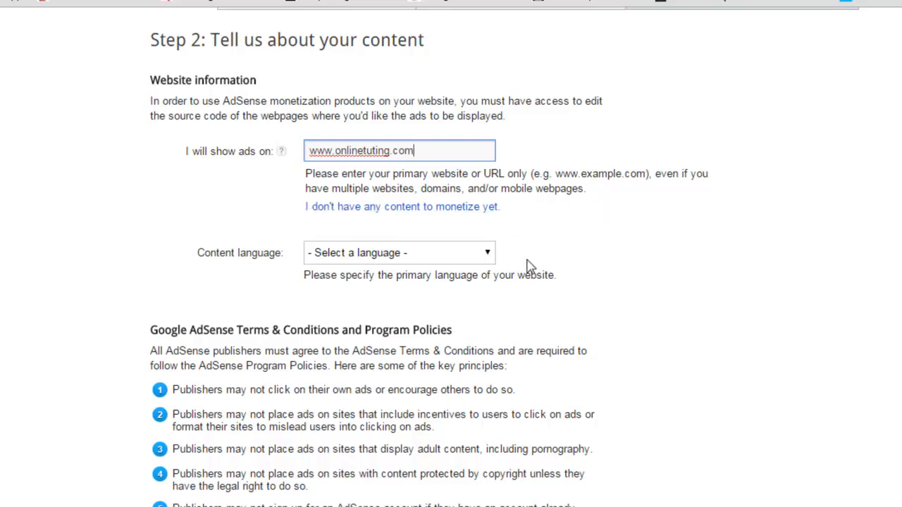
{"action": "mouse_move", "coordinate": [471, 270]}
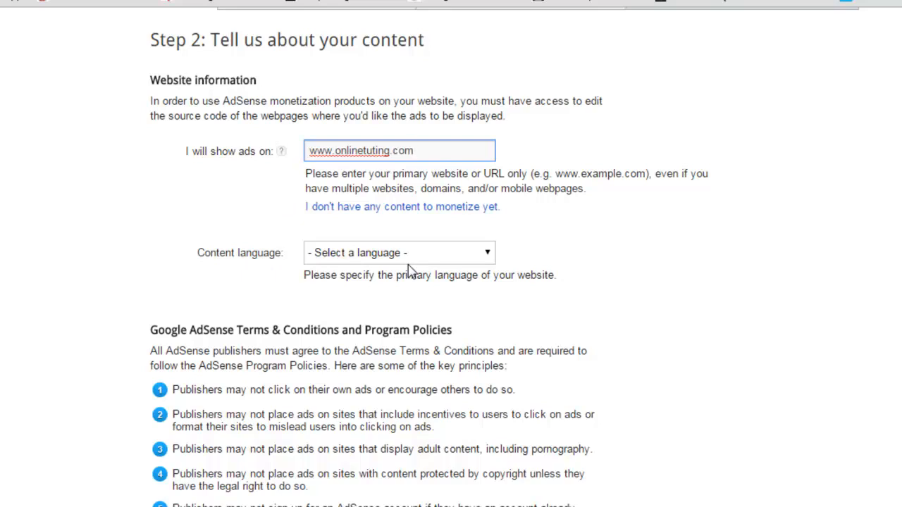
Set the content language to English - English
{"action": "left_click", "coordinate": [399, 149]}
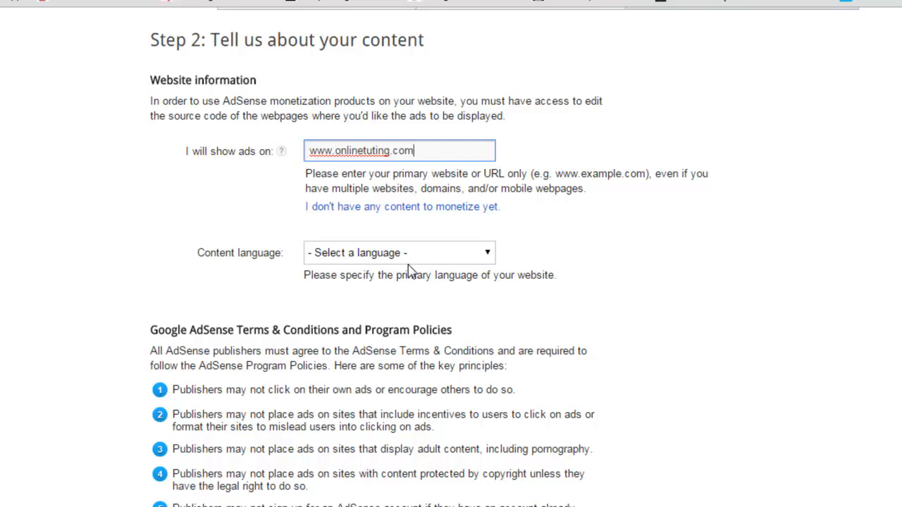
{"action": "mouse_move", "coordinate": [442, 260]}
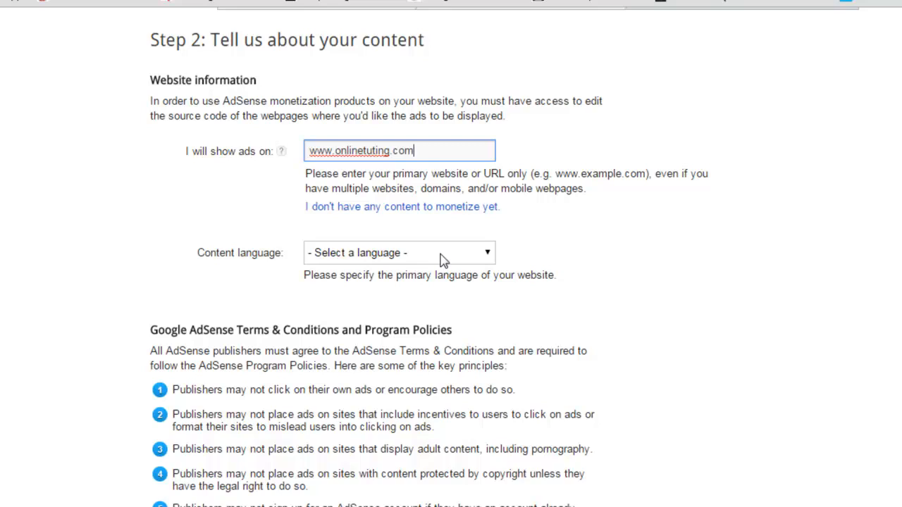
{"action": "left_click", "coordinate": [398, 252]}
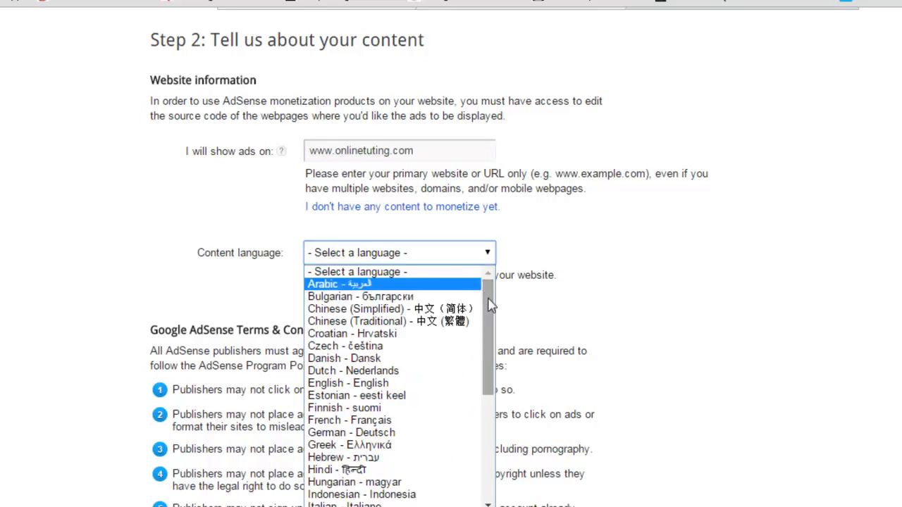
{"action": "scroll", "scroll_direction": "down", "scroll_amount": 3}
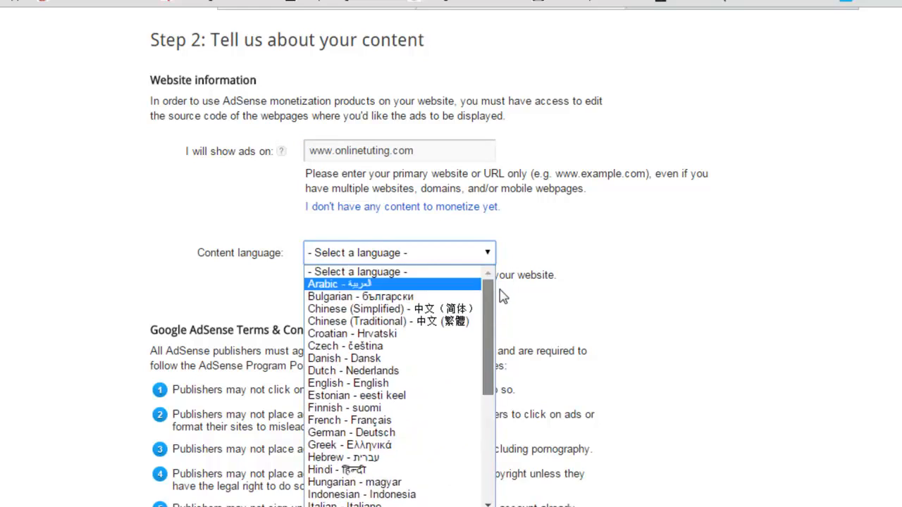
{"action": "mouse_move", "coordinate": [493, 282]}
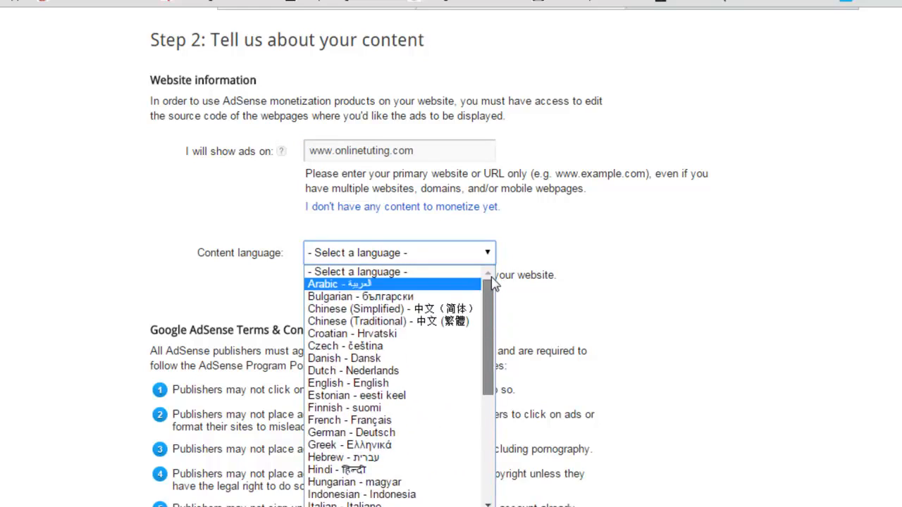
{"action": "mouse_move", "coordinate": [395, 395]}
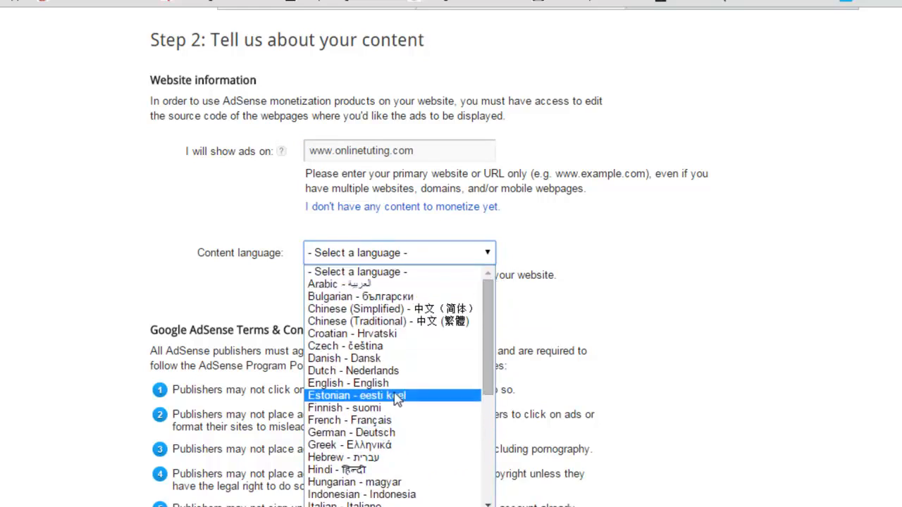
{"action": "mouse_move", "coordinate": [211, 285]}
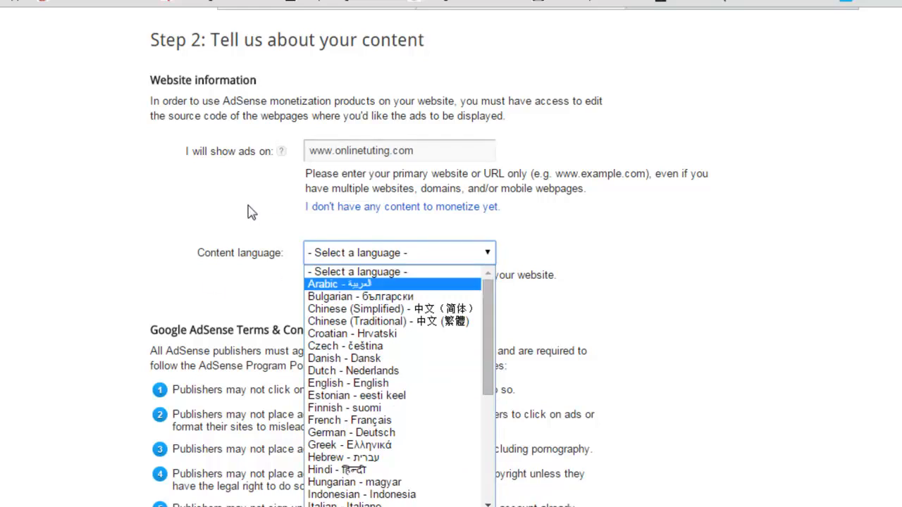
{"action": "mouse_move", "coordinate": [337, 358]}
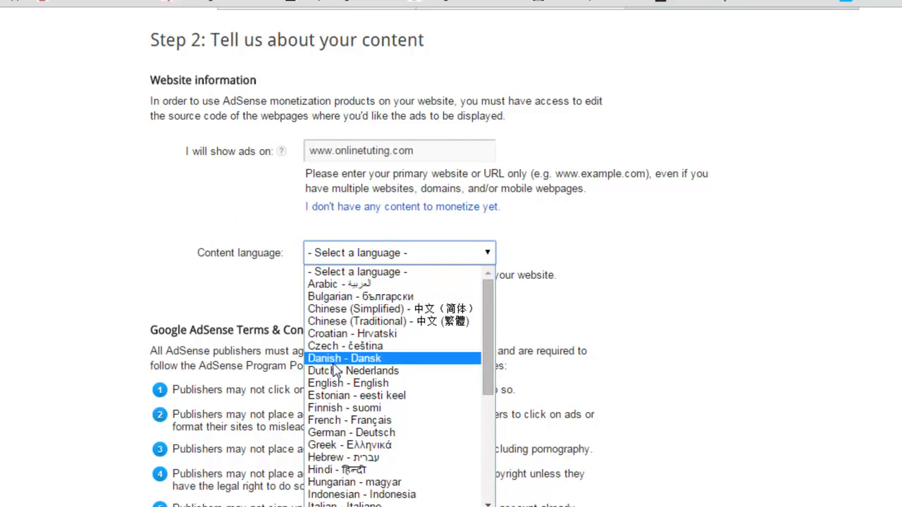
{"action": "left_click", "coordinate": [346, 383]}
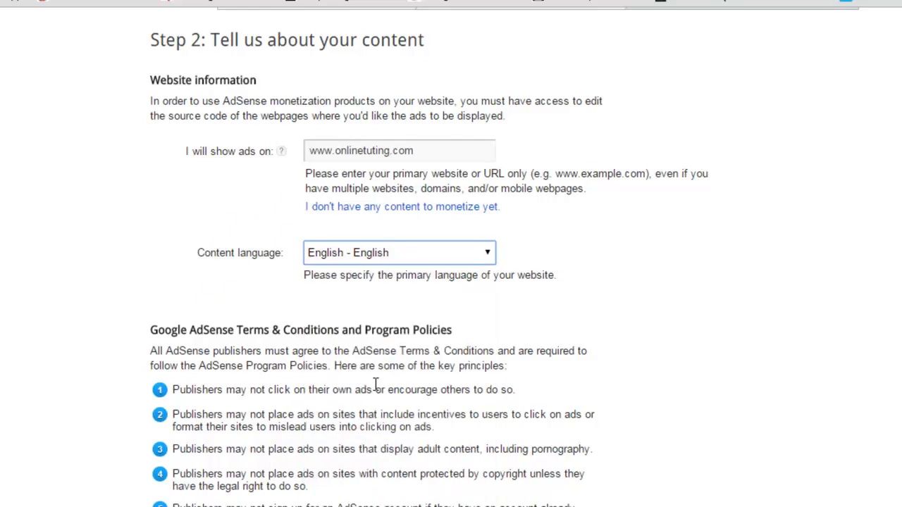
{"action": "mouse_move", "coordinate": [440, 268]}
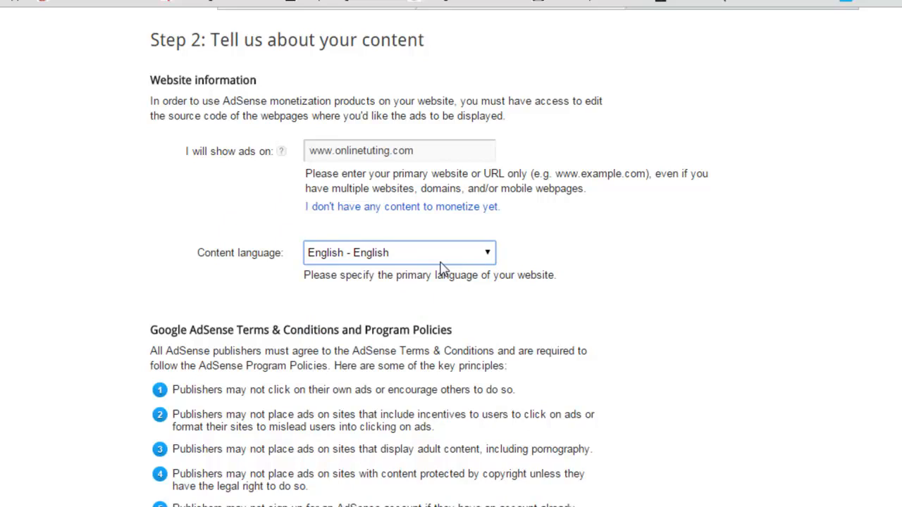
{"action": "mouse_move", "coordinate": [431, 266]}
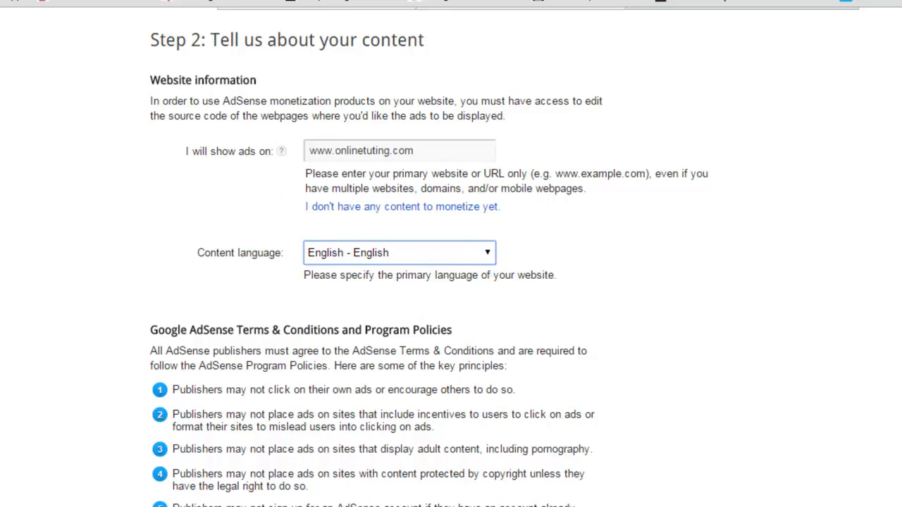
{"action": "scroll", "scroll_direction": "down", "scroll_amount": 3}
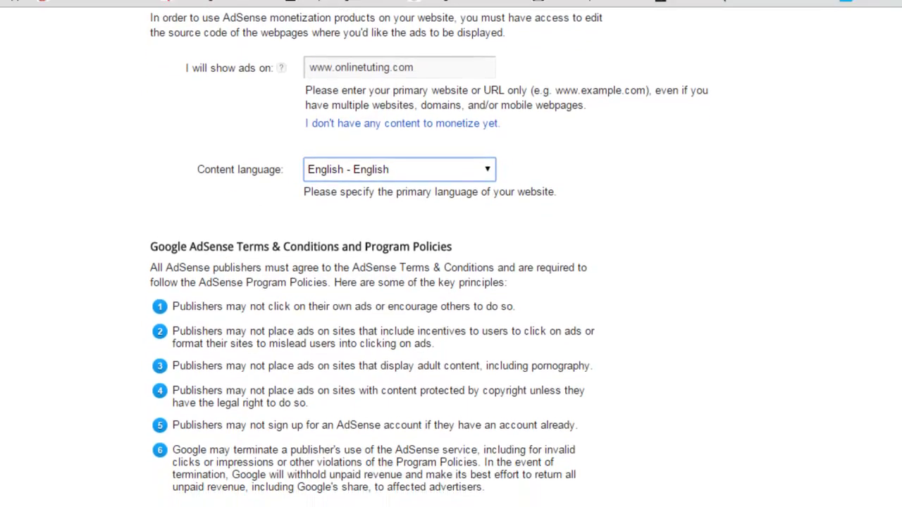
{"action": "scroll", "scroll_direction": "down", "scroll_amount": 3}
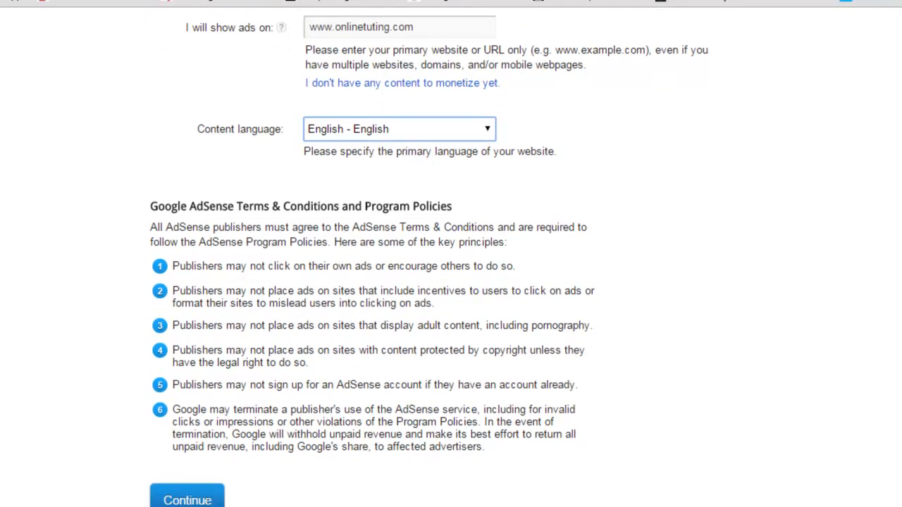
{"action": "mouse_move", "coordinate": [827, 283]}
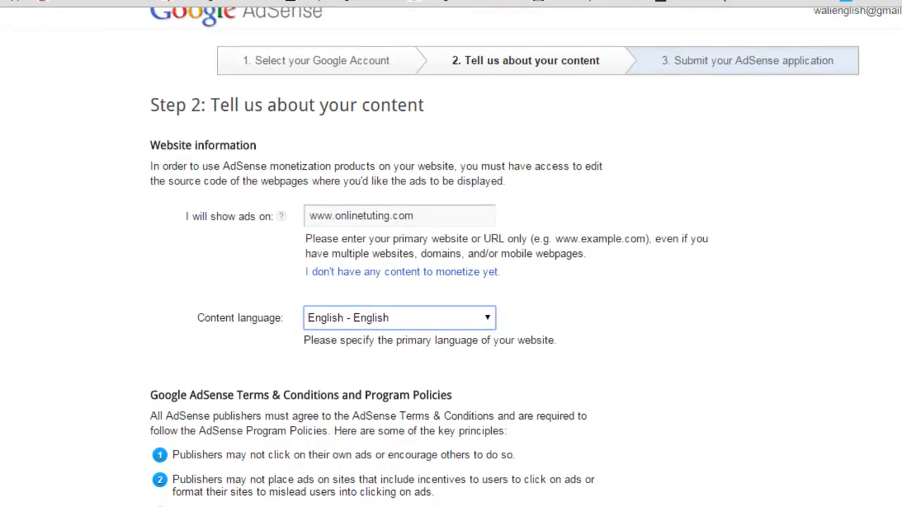
{"action": "scroll", "scroll_direction": "down", "scroll_amount": 3}
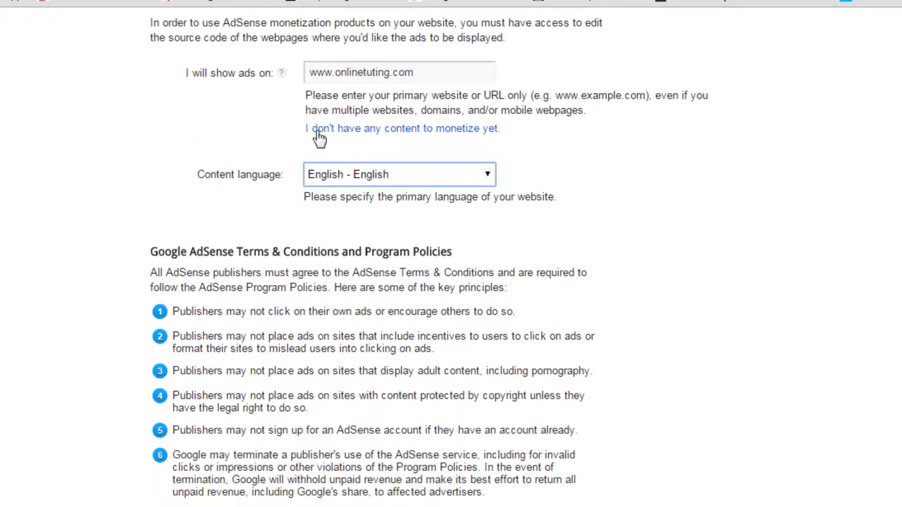
{"action": "mouse_move", "coordinate": [812, 303]}
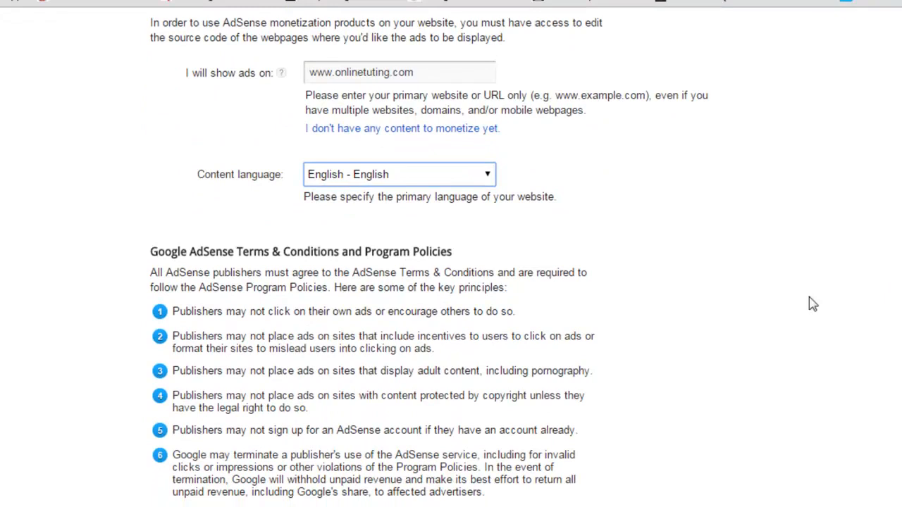
{"action": "scroll", "scroll_direction": "down", "scroll_amount": 3}
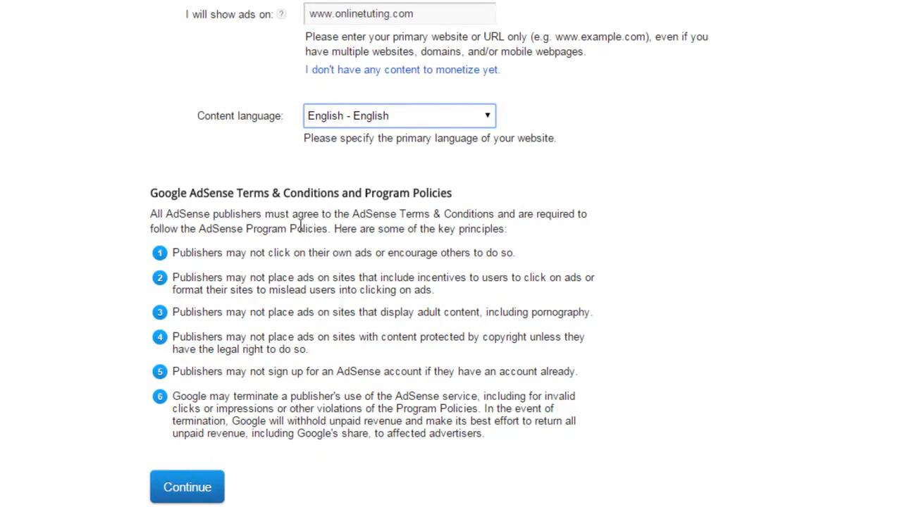
{"action": "mouse_move", "coordinate": [355, 226]}
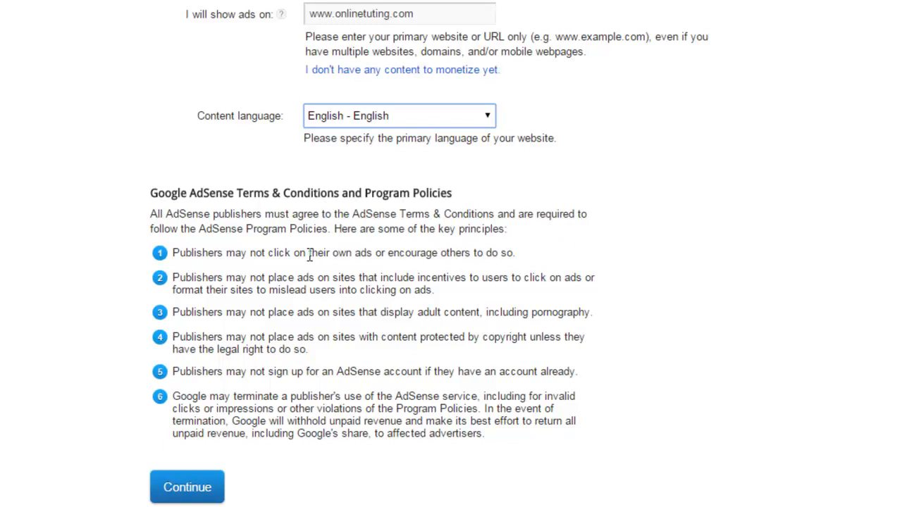
{"action": "mouse_move", "coordinate": [337, 227]}
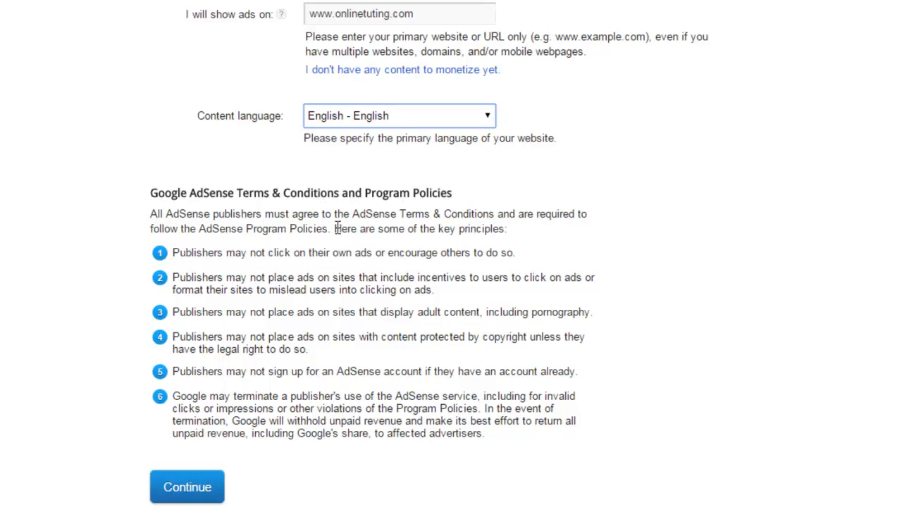
{"action": "mouse_move", "coordinate": [155, 266]}
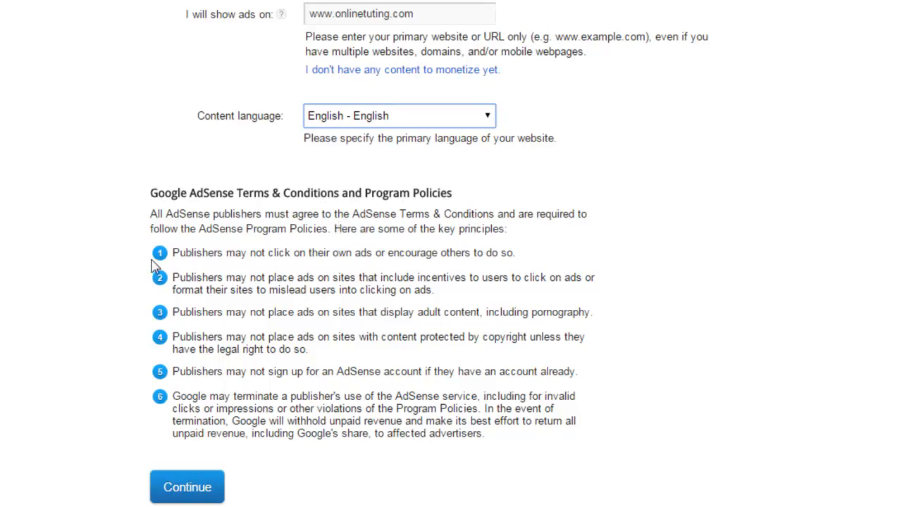
{"action": "mouse_move", "coordinate": [175, 400]}
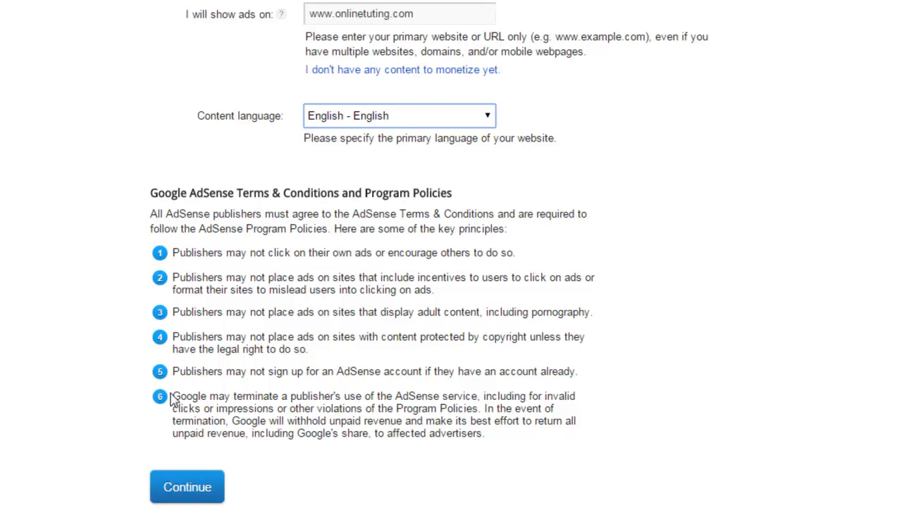
{"action": "mouse_move", "coordinate": [223, 258]}
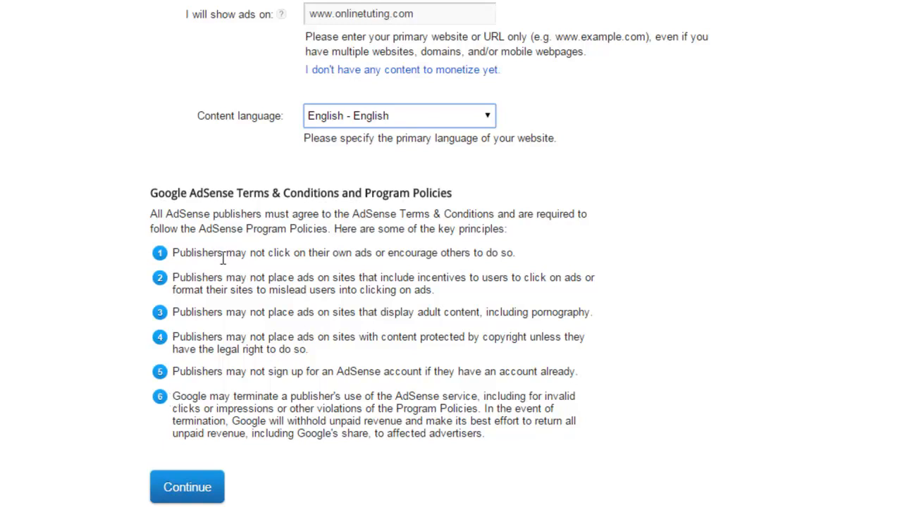
{"action": "mouse_move", "coordinate": [301, 288]}
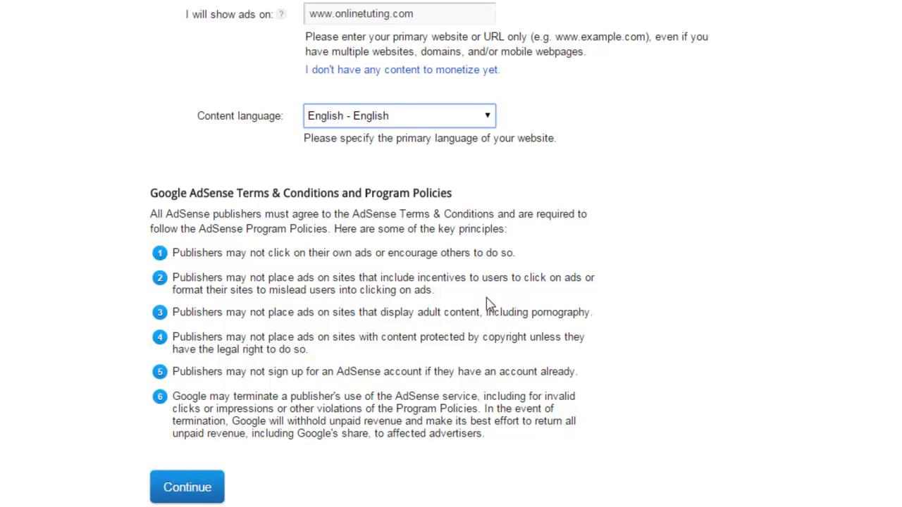
{"action": "mouse_move", "coordinate": [448, 302]}
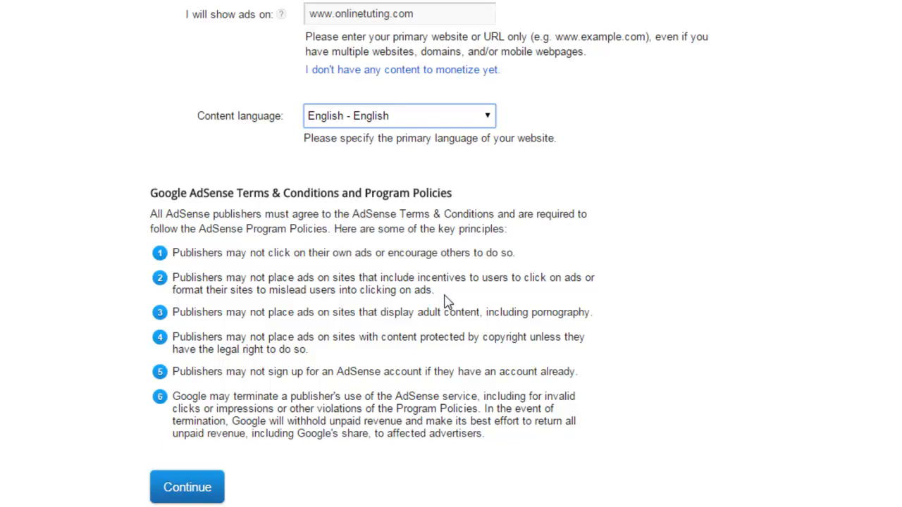
{"action": "mouse_move", "coordinate": [325, 363]}
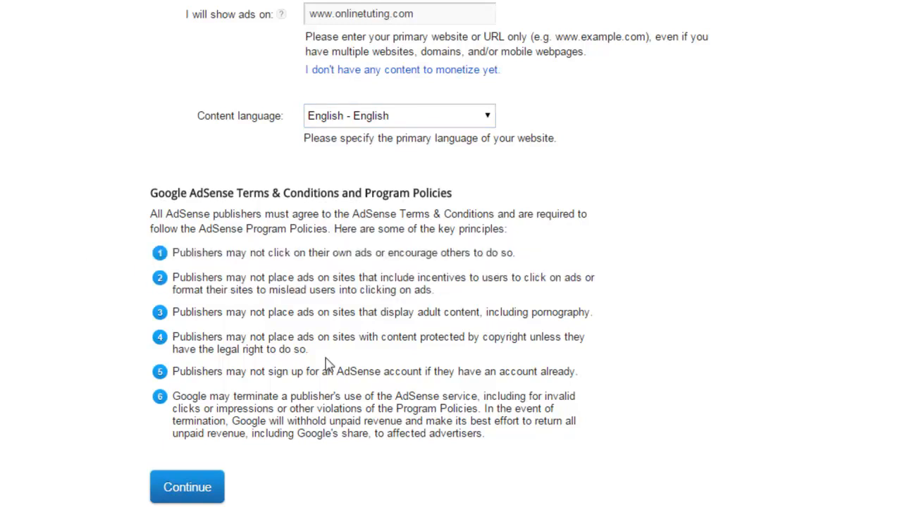
{"action": "mouse_move", "coordinate": [243, 392]}
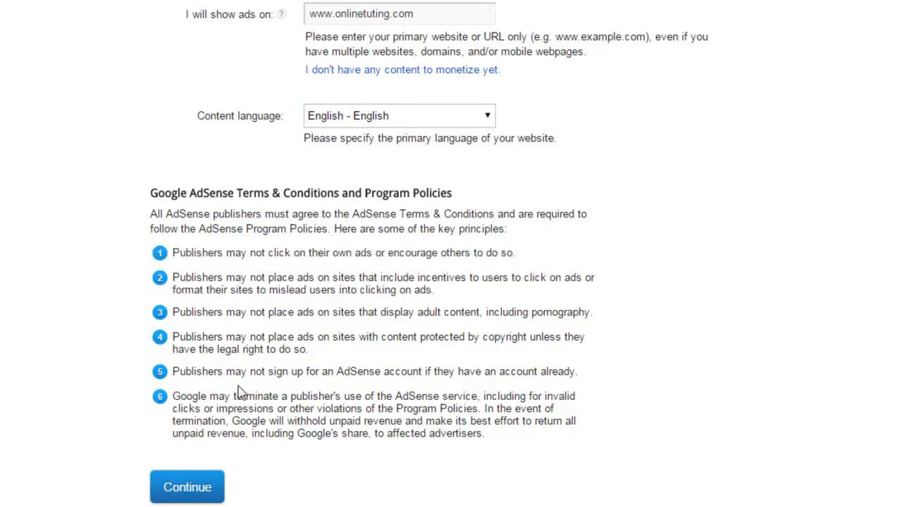
{"action": "mouse_move", "coordinate": [354, 472]}
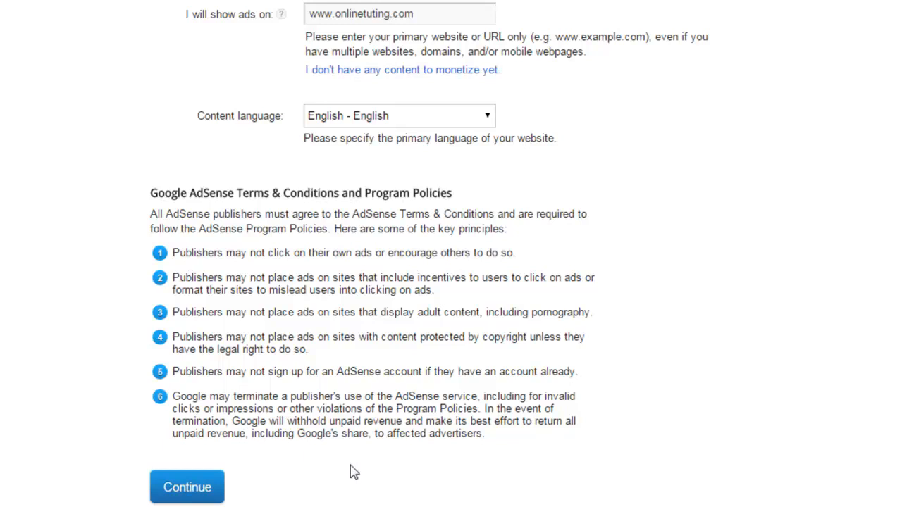
{"action": "left_click", "coordinate": [186, 488]}
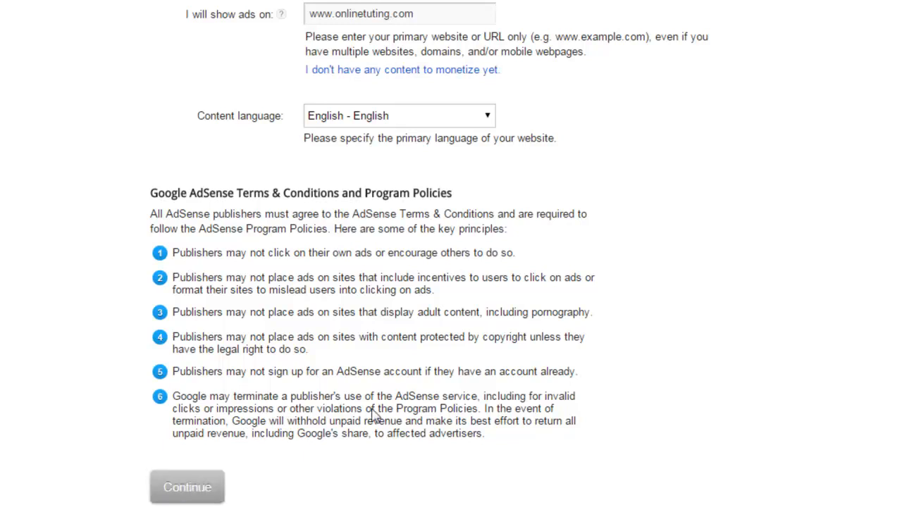
Choose India as the country or territory on Step 3
{"action": "left_click", "coordinate": [186, 488]}
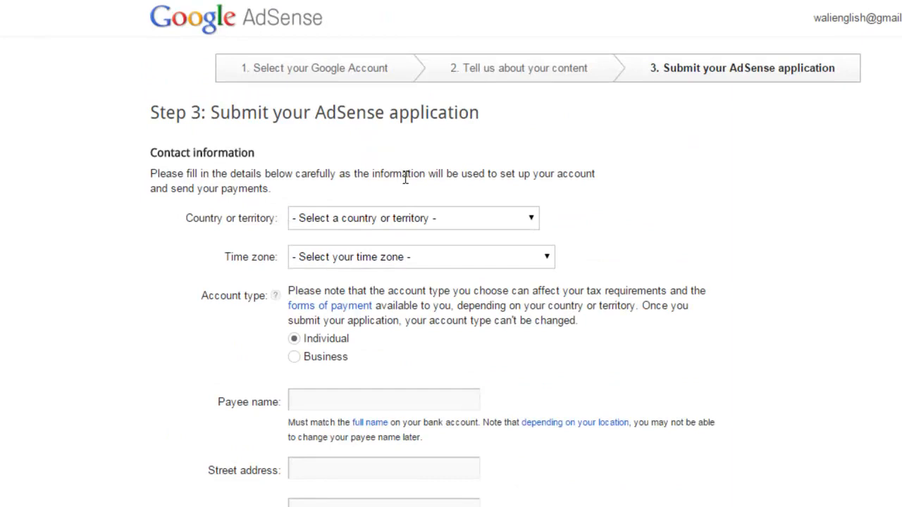
{"action": "mouse_move", "coordinate": [393, 197]}
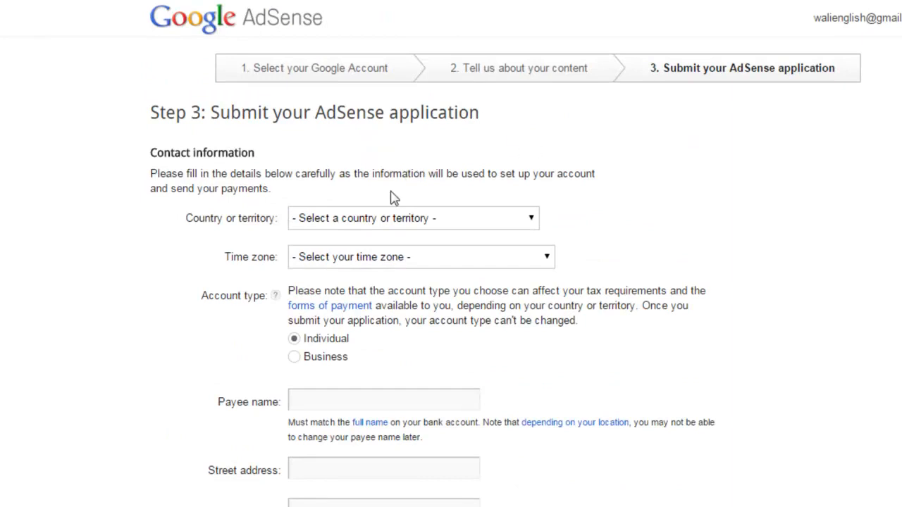
{"action": "left_click", "coordinate": [413, 217]}
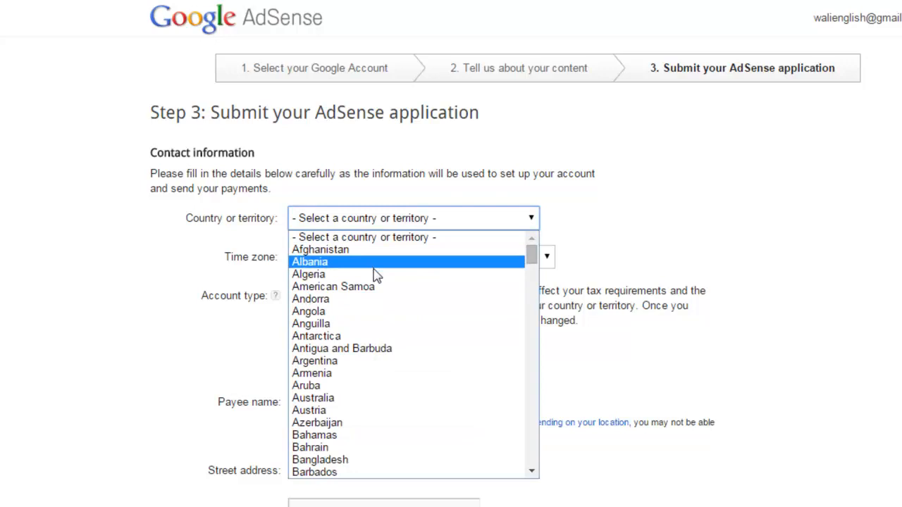
{"action": "mouse_move", "coordinate": [363, 391]}
{"action": "type", "text": "India"}
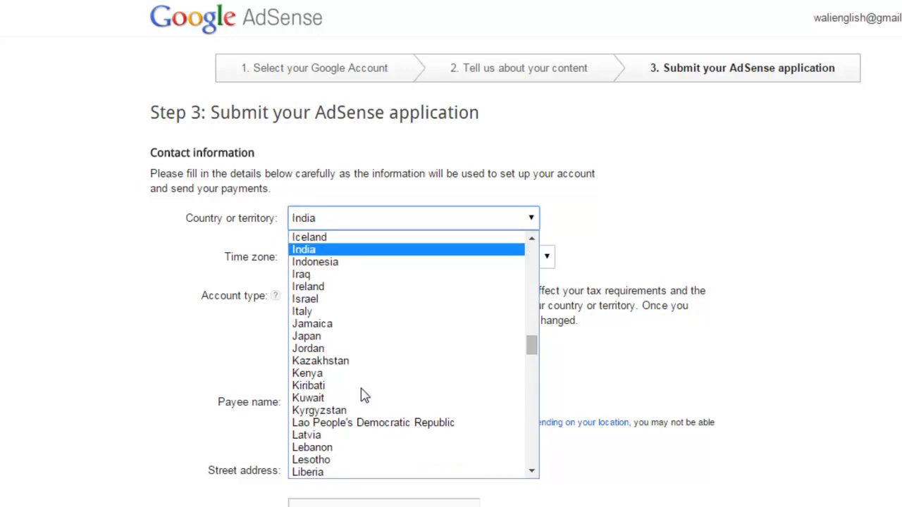
{"action": "left_click", "coordinate": [303, 248]}
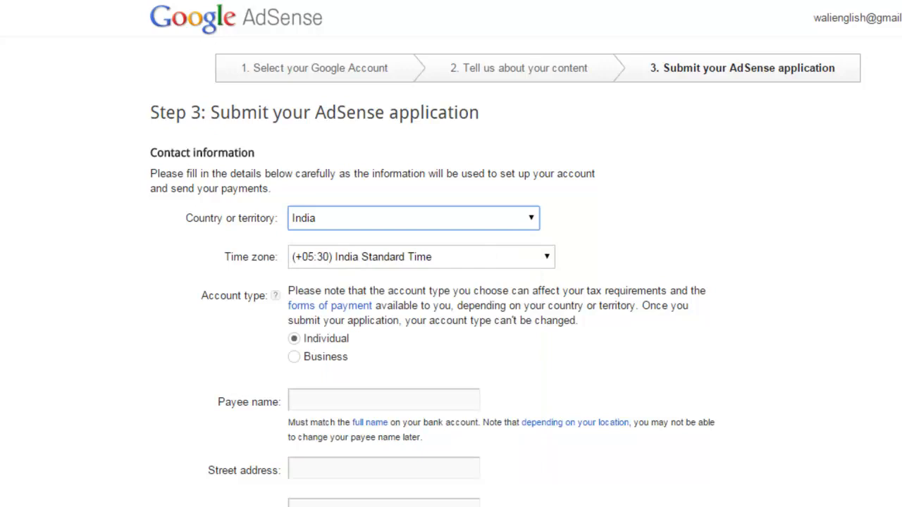
Keep (+05:30) India Standard Time as the time zone
{"action": "scroll", "scroll_direction": "down", "scroll_amount": 3}
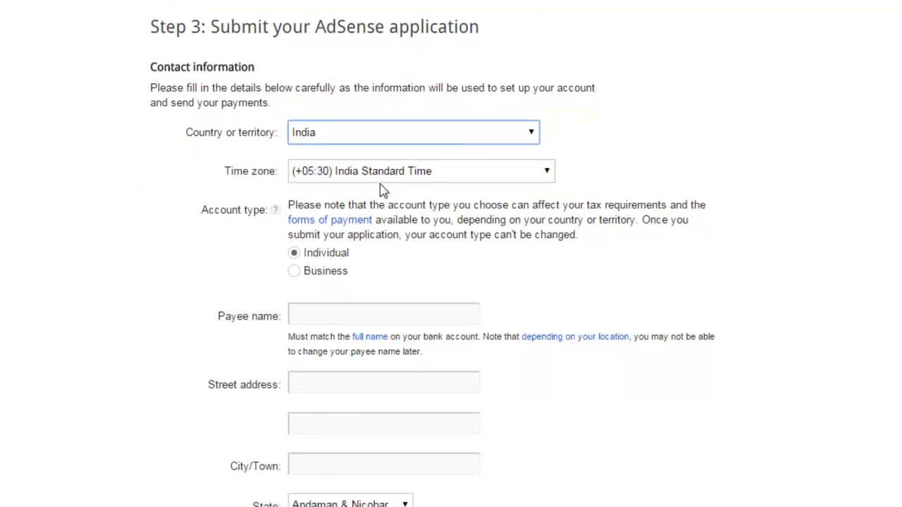
{"action": "mouse_move", "coordinate": [370, 178]}
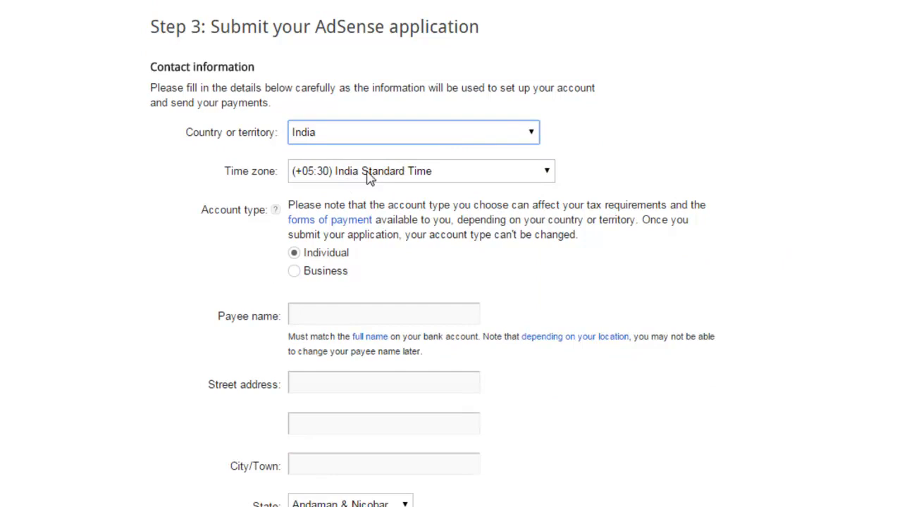
{"action": "left_click", "coordinate": [420, 170]}
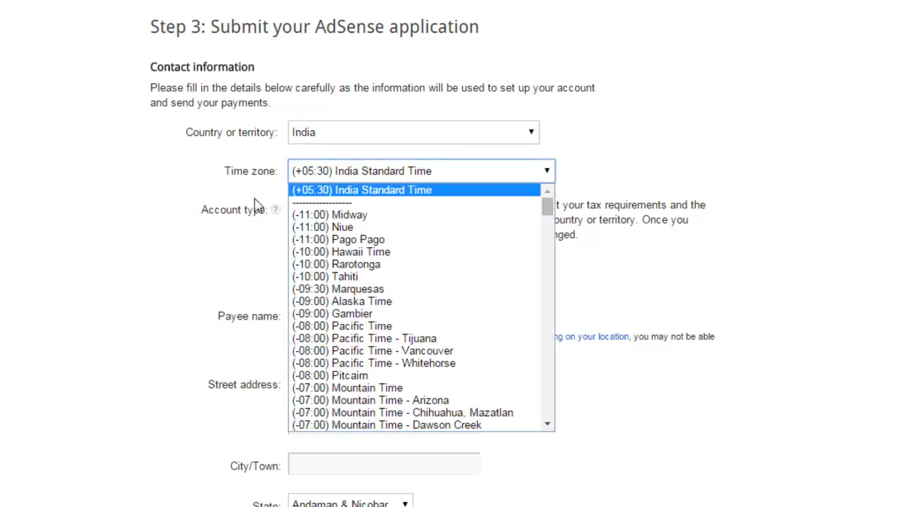
{"action": "left_click", "coordinate": [360, 189]}
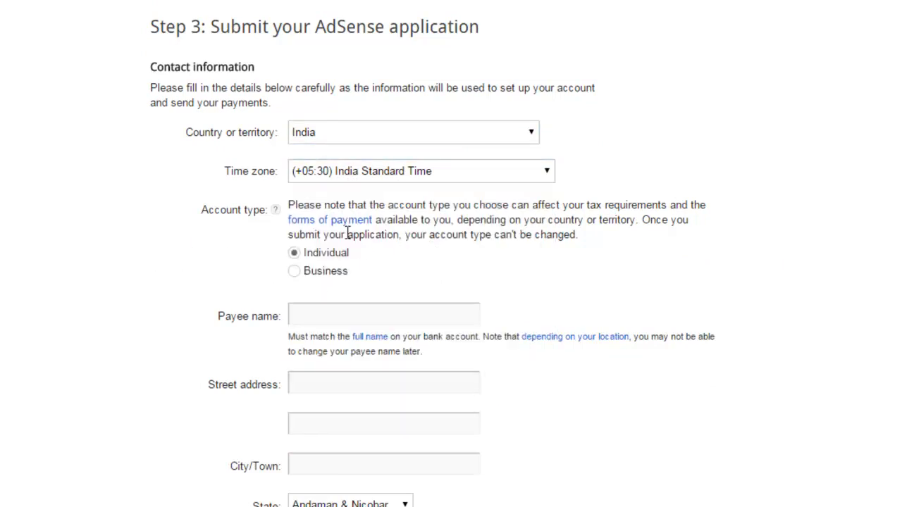
{"action": "mouse_move", "coordinate": [256, 290]}
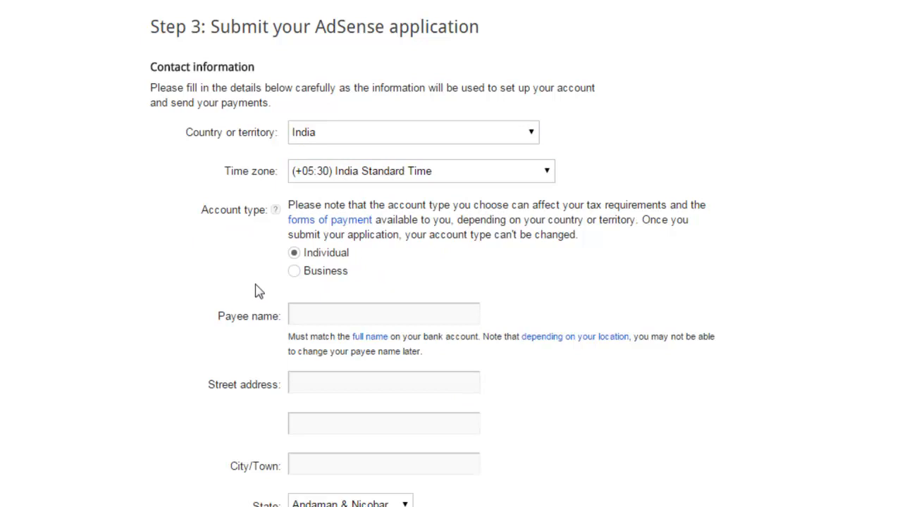
{"action": "mouse_move", "coordinate": [85, 186]}
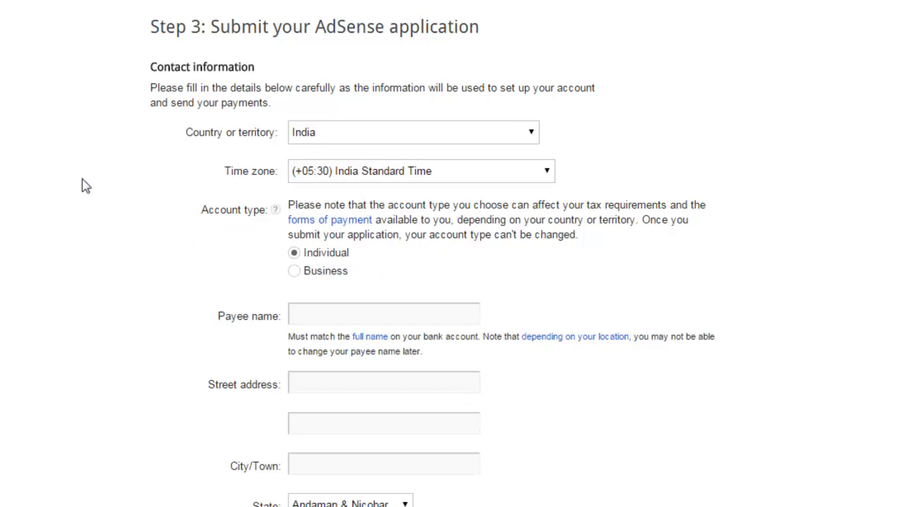
{"action": "mouse_move", "coordinate": [229, 315]}
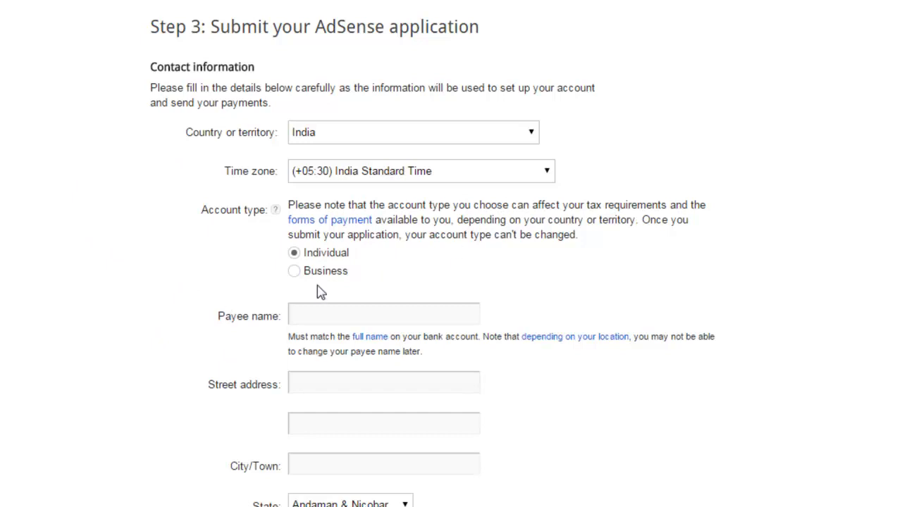
{"action": "mouse_move", "coordinate": [321, 280]}
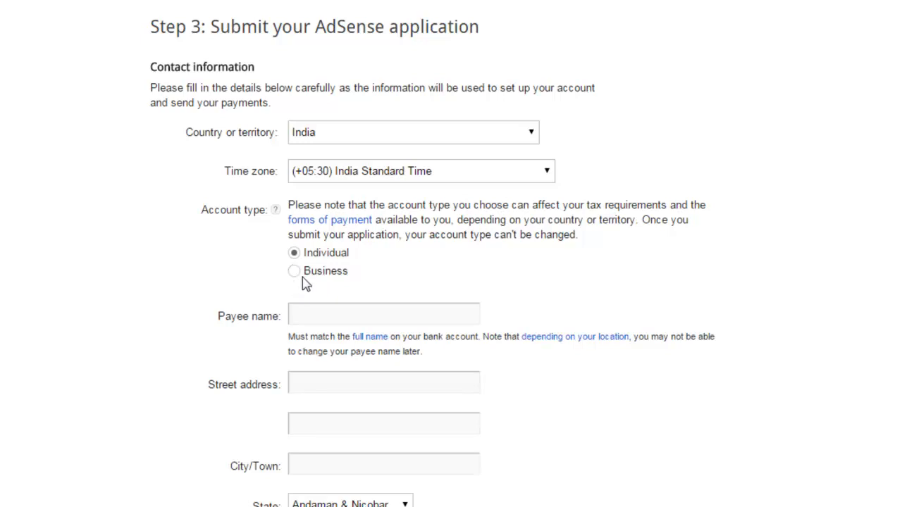
Select Individual as the account type so a payee name is requested
{"action": "left_click", "coordinate": [293, 271]}
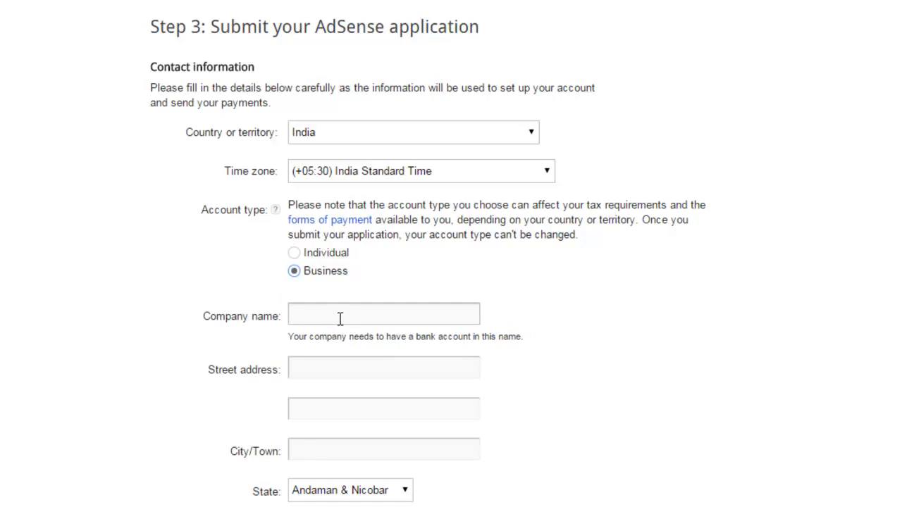
{"action": "left_click", "coordinate": [293, 252]}
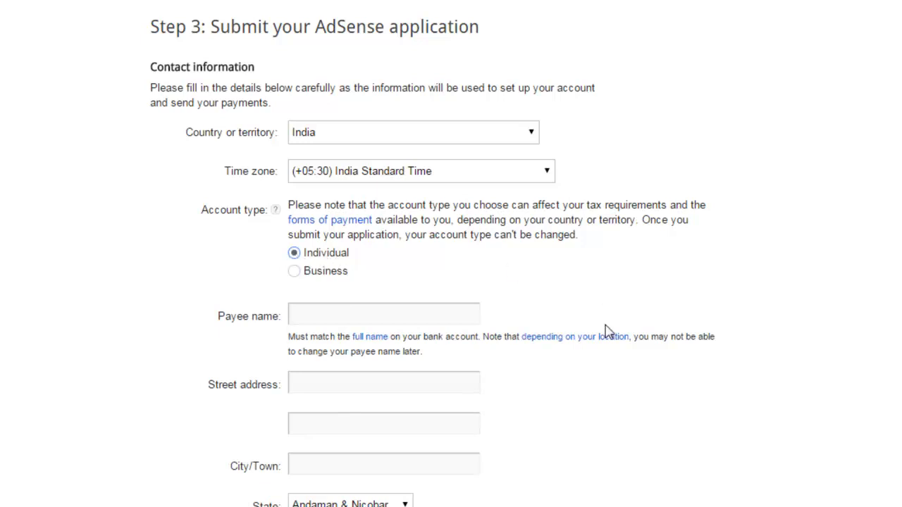
{"action": "scroll", "scroll_direction": "down", "scroll_amount": 3}
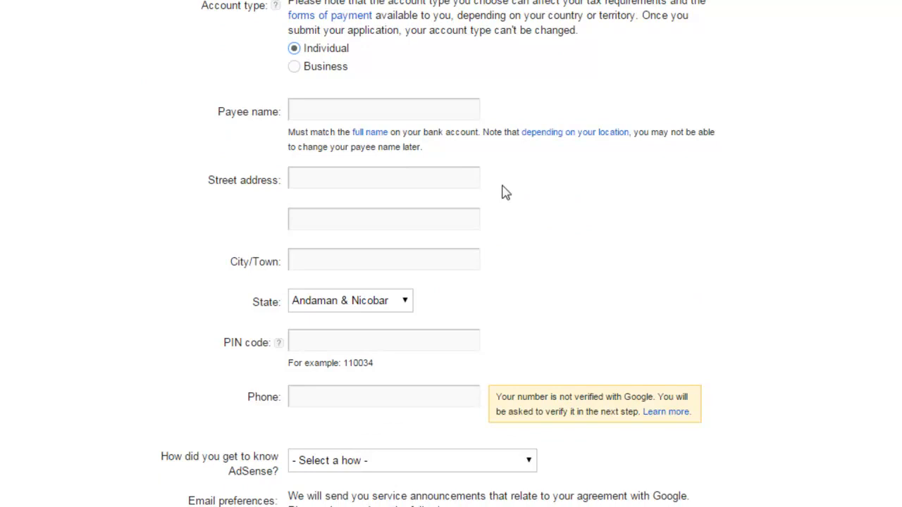
{"action": "left_click", "coordinate": [384, 110]}
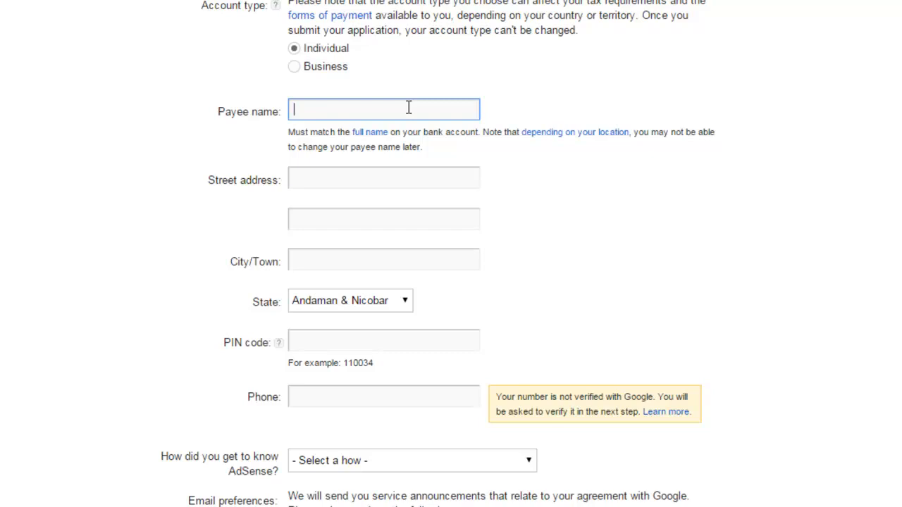
{"action": "mouse_move", "coordinate": [373, 107]}
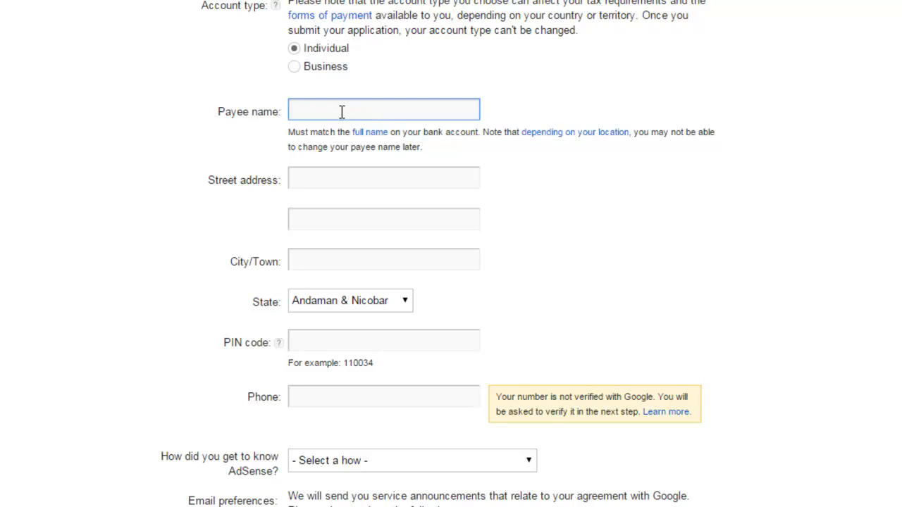
{"action": "left_click", "coordinate": [383, 110]}
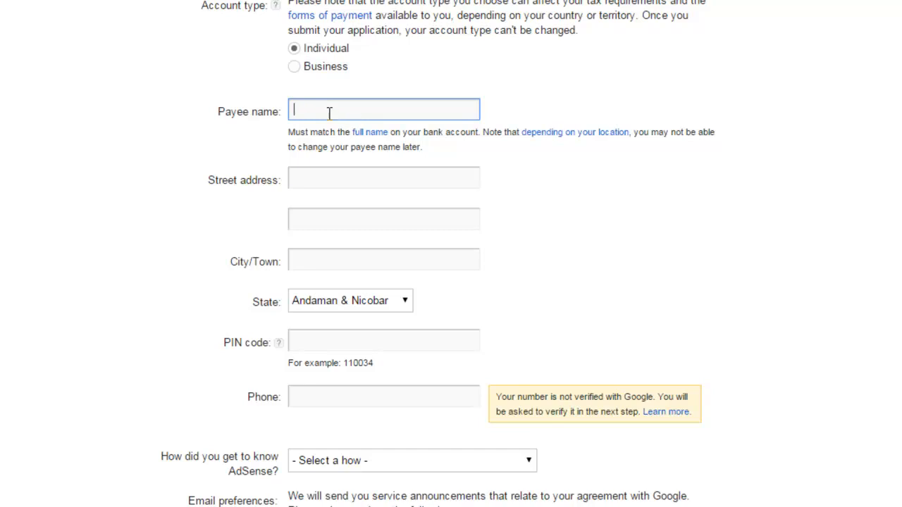
{"action": "scroll", "scroll_direction": "down", "scroll_amount": 3}
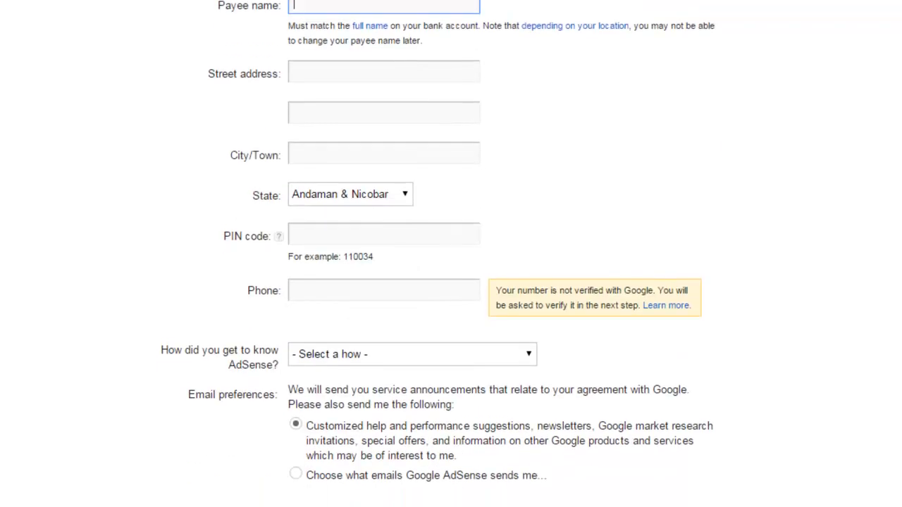
{"action": "left_click", "coordinate": [383, 71]}
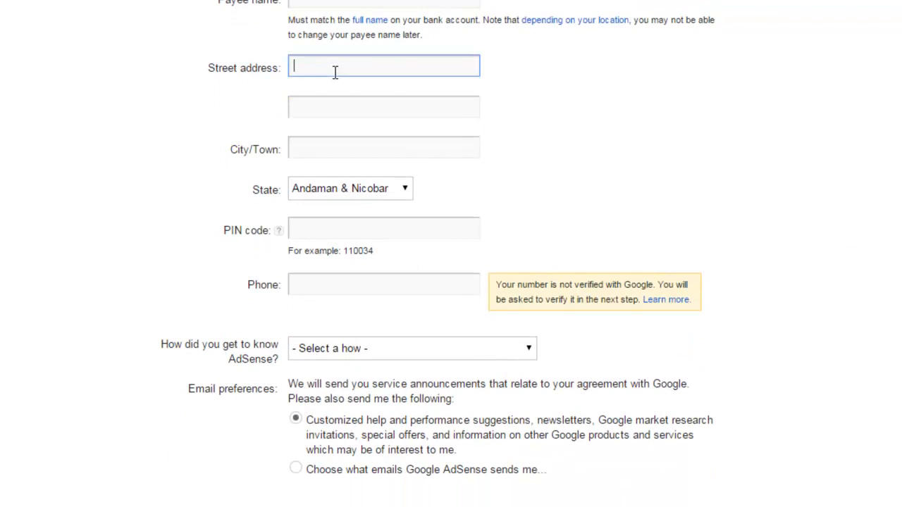
{"action": "left_click", "coordinate": [383, 107]}
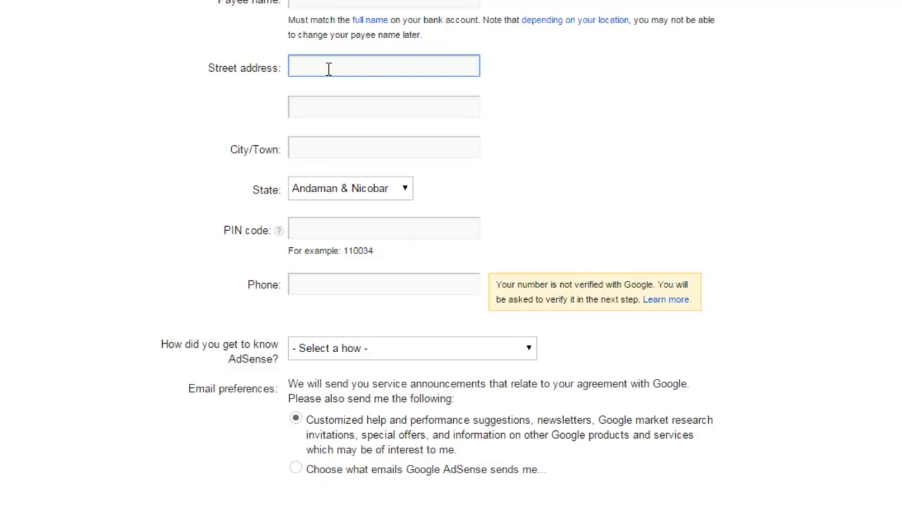
{"action": "mouse_move", "coordinate": [346, 107]}
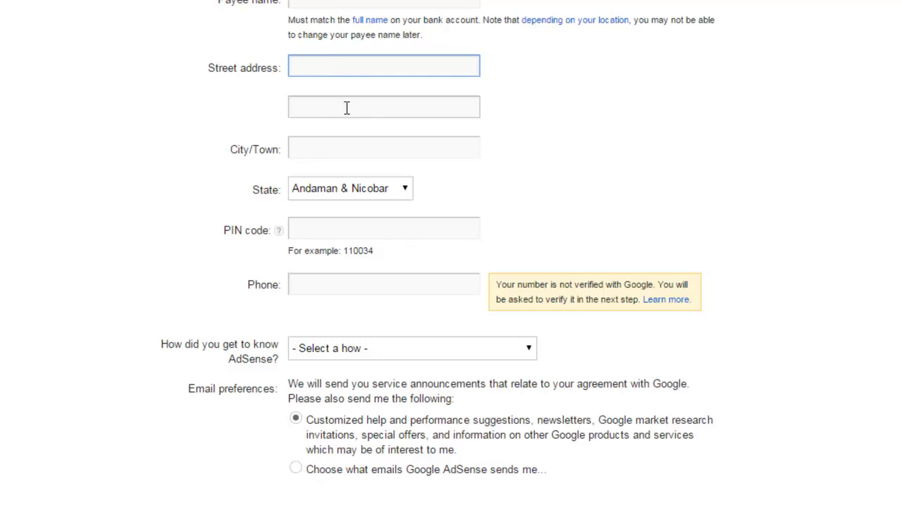
{"action": "left_click", "coordinate": [383, 66]}
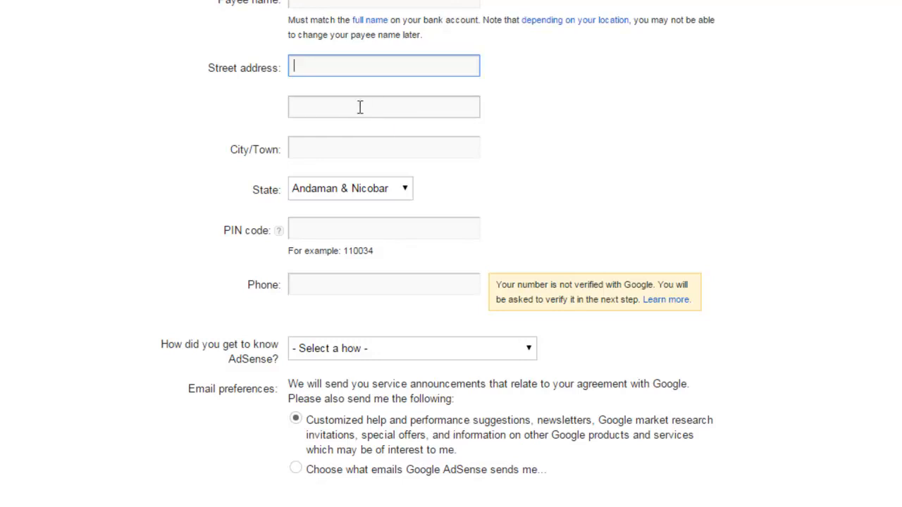
{"action": "mouse_move", "coordinate": [379, 101]}
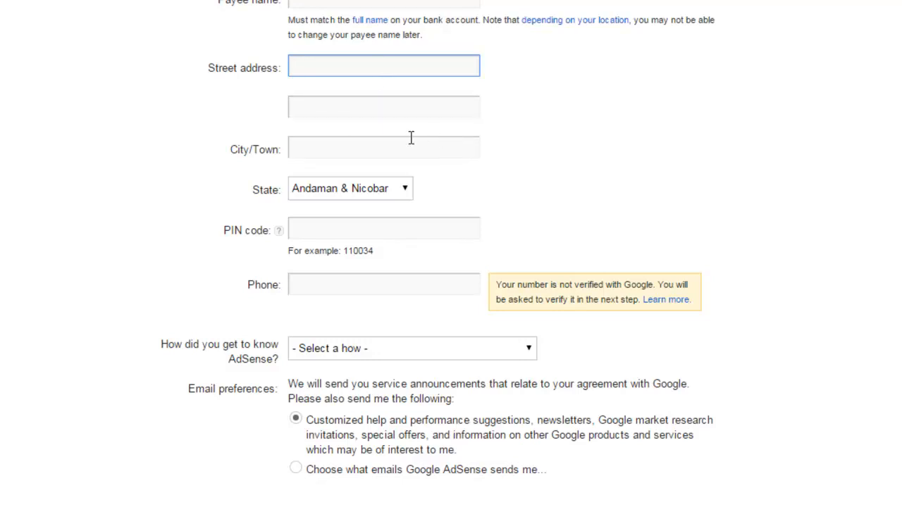
Choose Delhi as the state and move to the PIN code field
{"action": "left_click", "coordinate": [350, 189]}
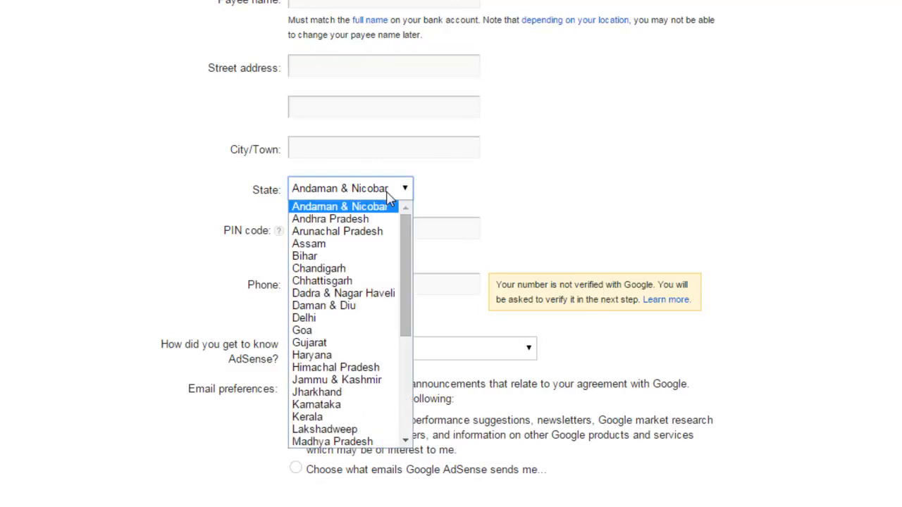
{"action": "scroll", "scroll_direction": "down", "scroll_amount": 3}
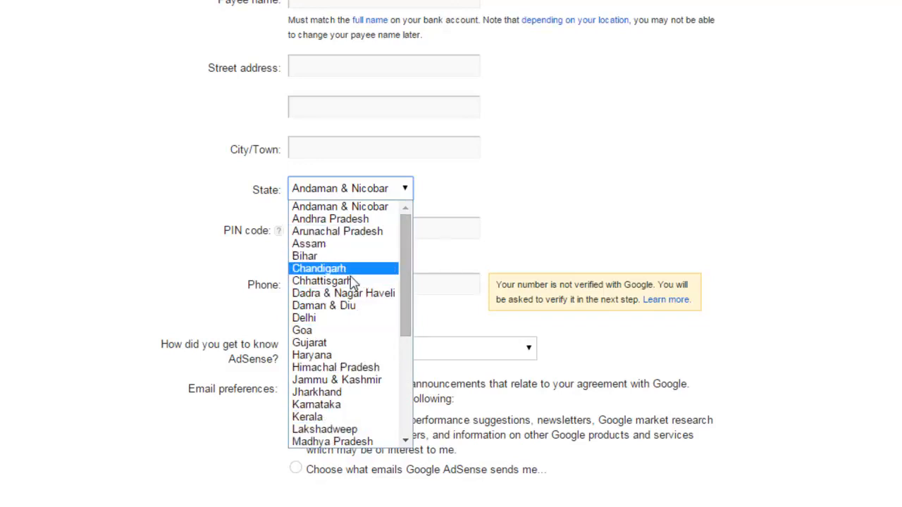
{"action": "mouse_move", "coordinate": [344, 319]}
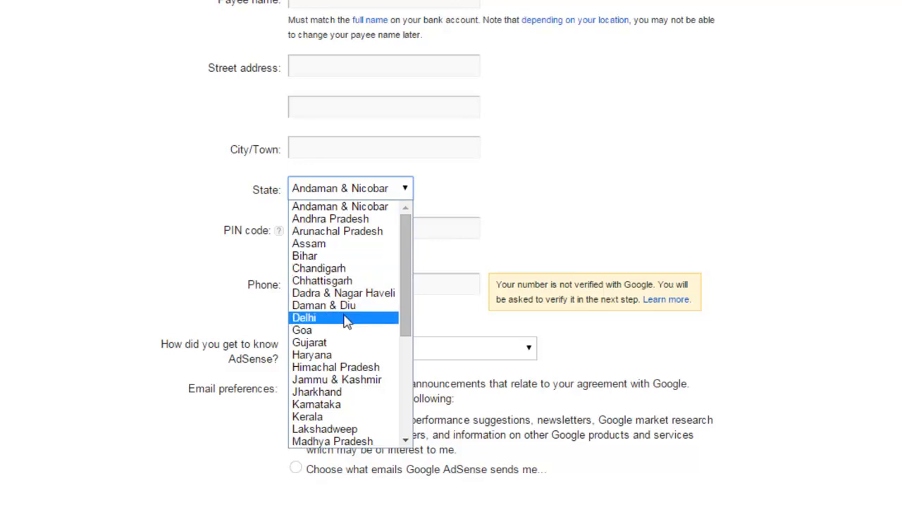
{"action": "left_click", "coordinate": [305, 318]}
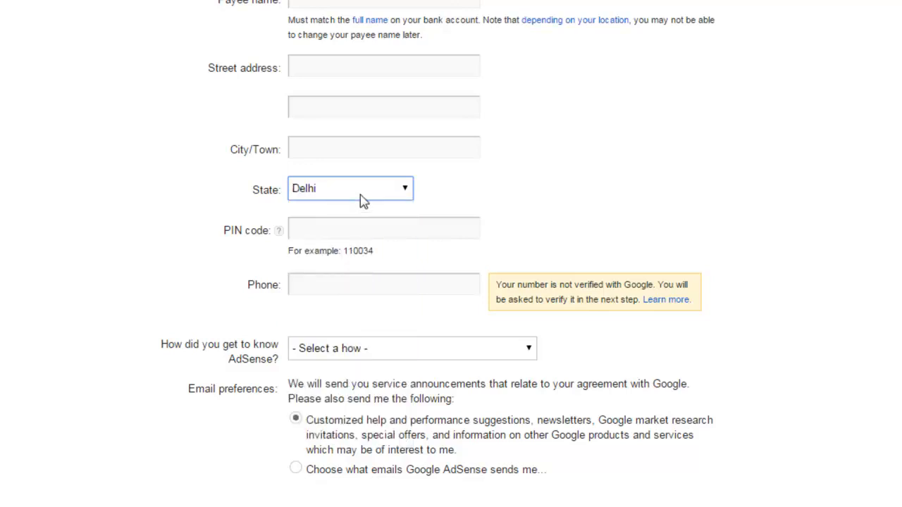
{"action": "left_click", "coordinate": [384, 228]}
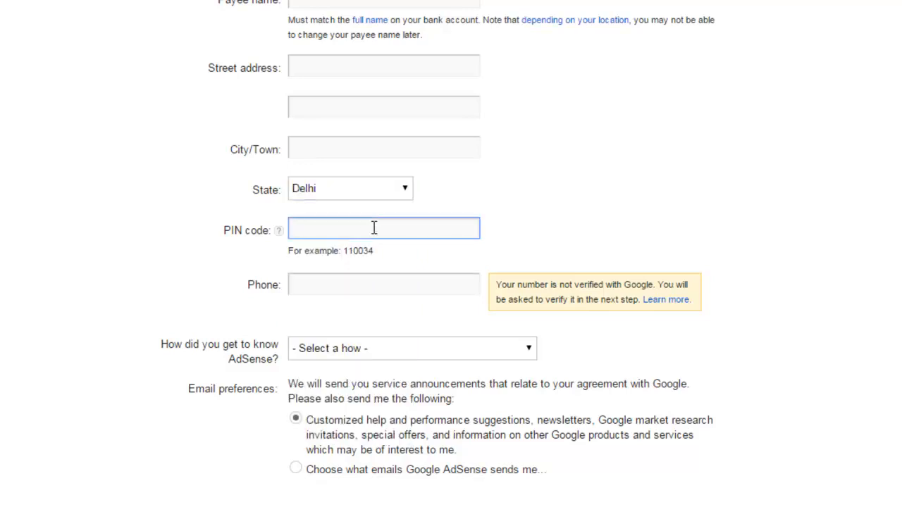
{"action": "mouse_move", "coordinate": [372, 233]}
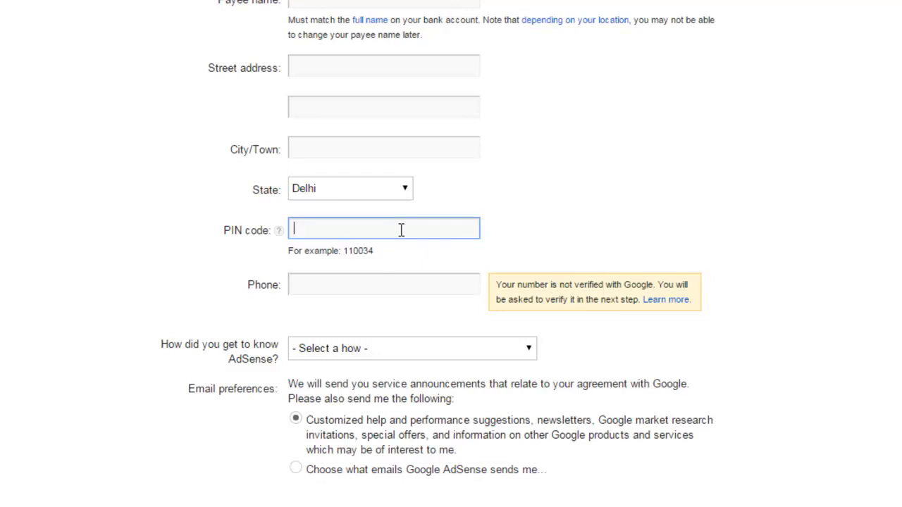
{"action": "scroll", "scroll_direction": "down", "scroll_amount": 3}
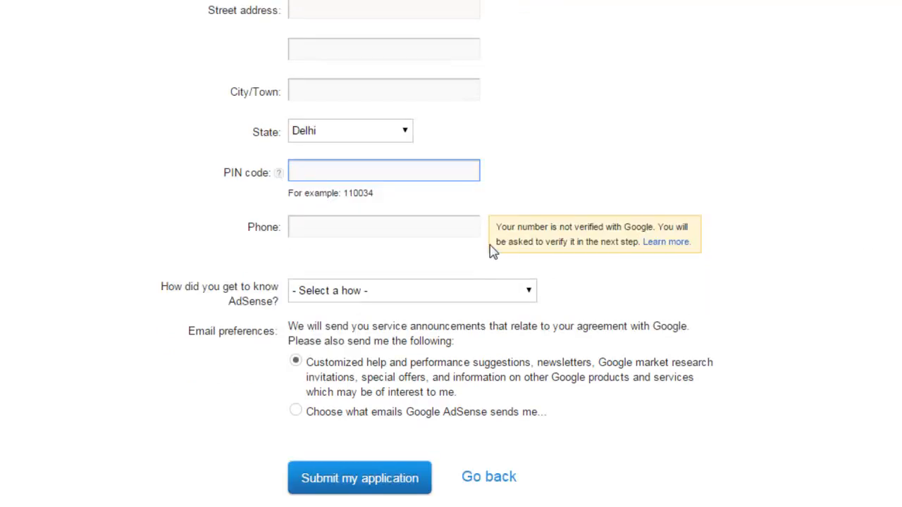
{"action": "left_click", "coordinate": [383, 225]}
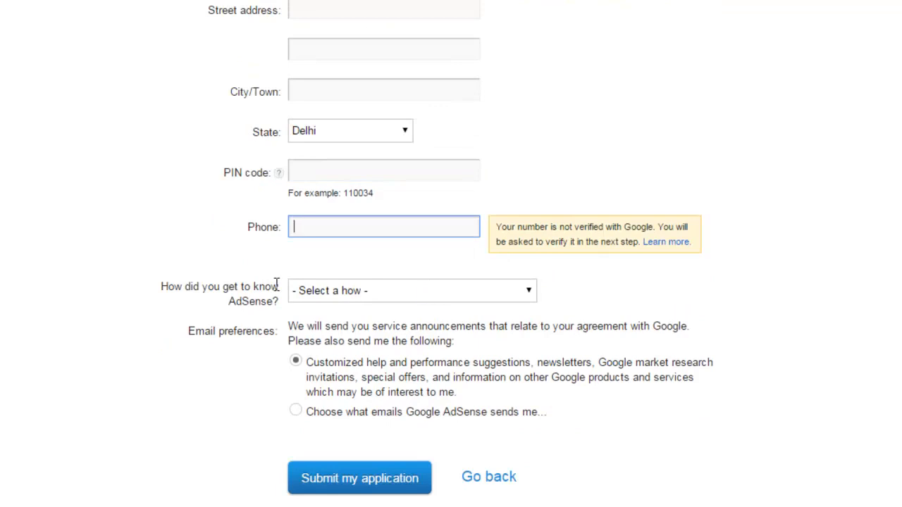
{"action": "left_click", "coordinate": [412, 290]}
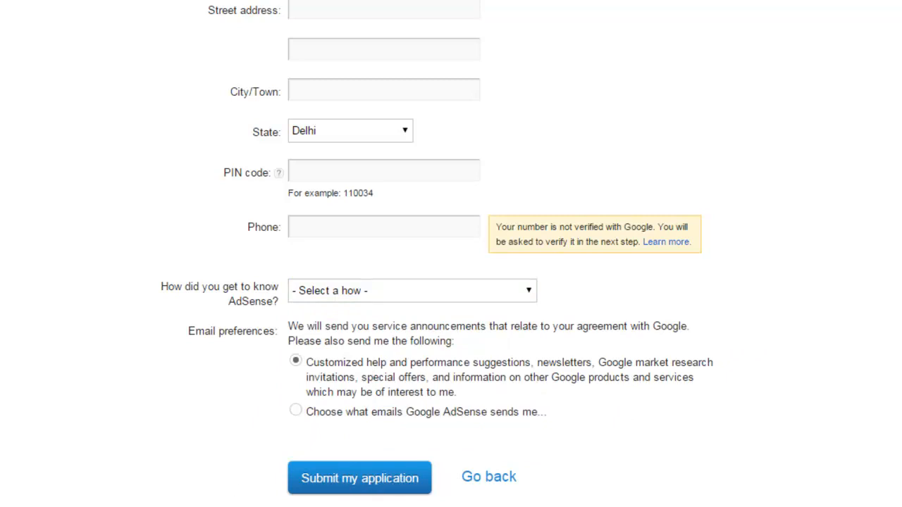
{"action": "scroll", "scroll_direction": "up", "scroll_amount": 3}
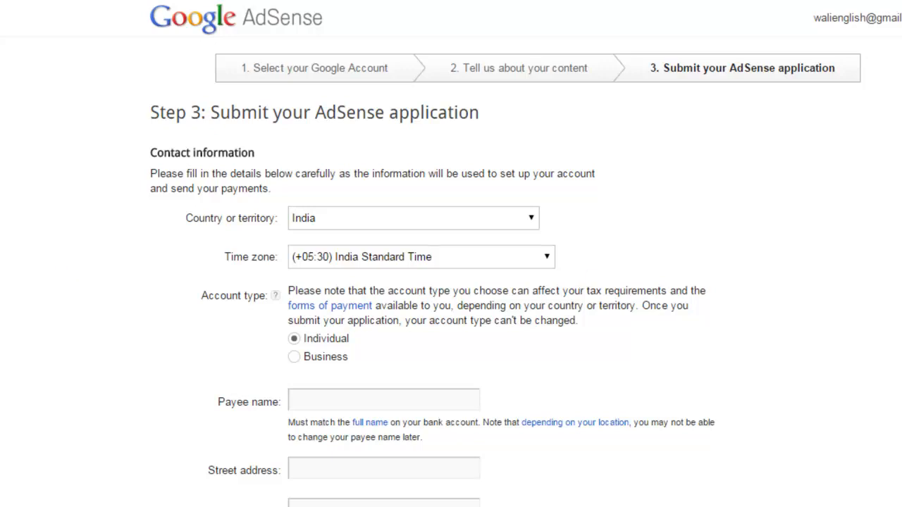
{"action": "mouse_move", "coordinate": [185, 241]}
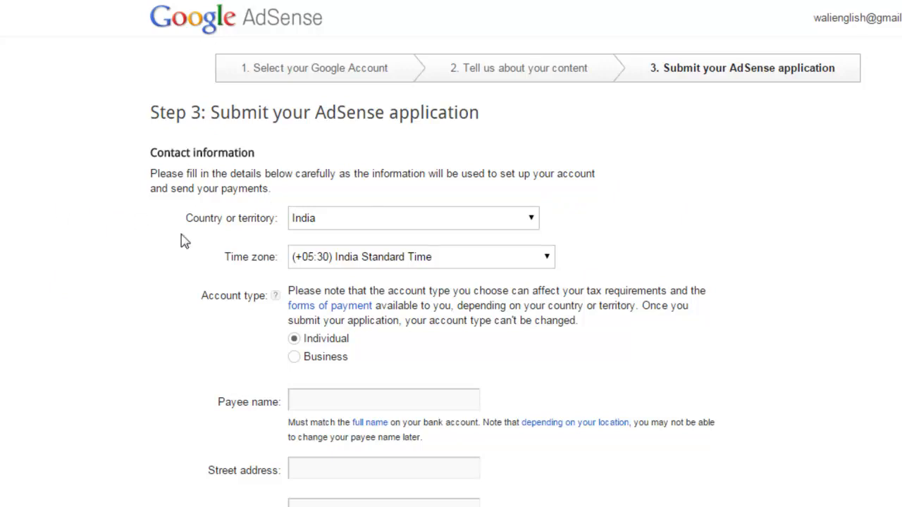
Scroll down through the AdSense application form before leaving it for the notes
{"action": "scroll", "scroll_direction": "down", "scroll_amount": 3}
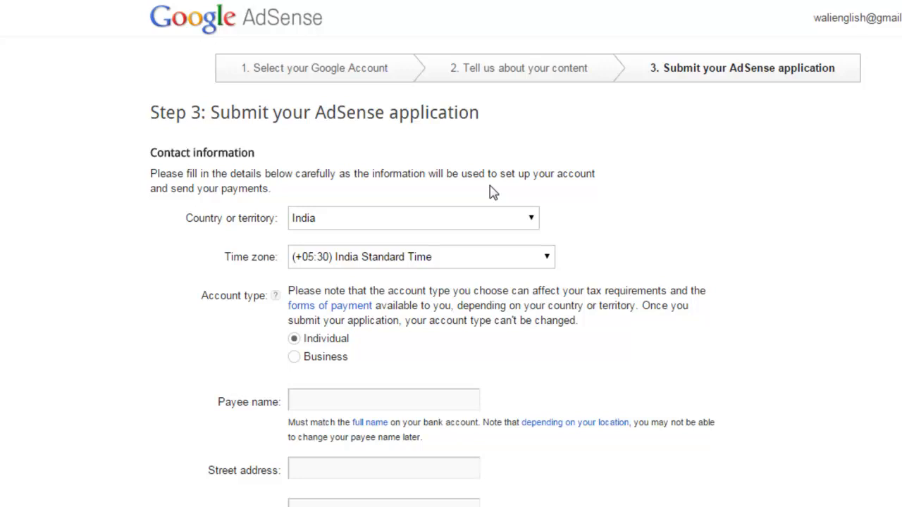
{"action": "mouse_move", "coordinate": [55, 306]}
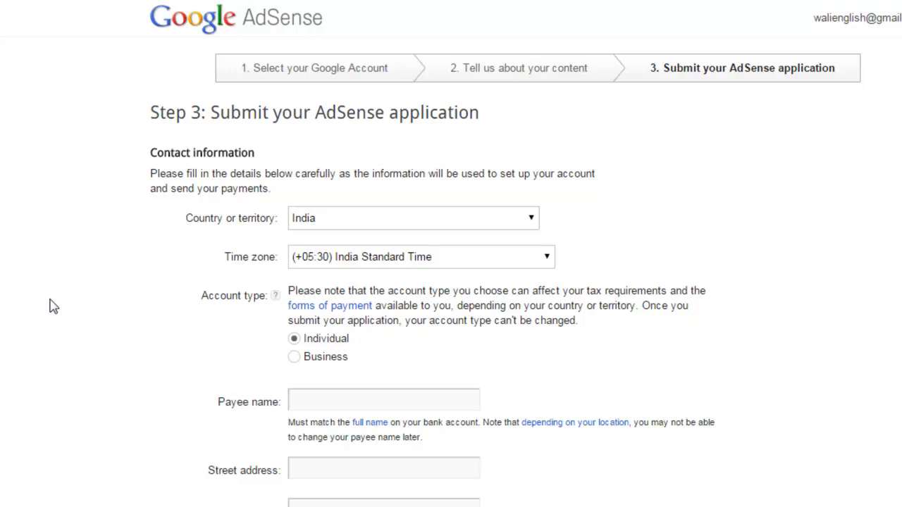
{"action": "mouse_move", "coordinate": [200, 148]}
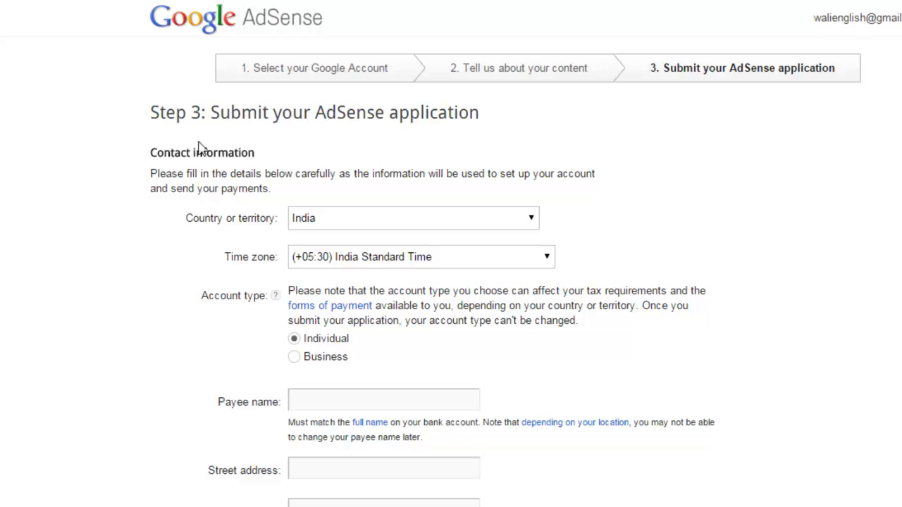
{"action": "mouse_move", "coordinate": [98, 137]}
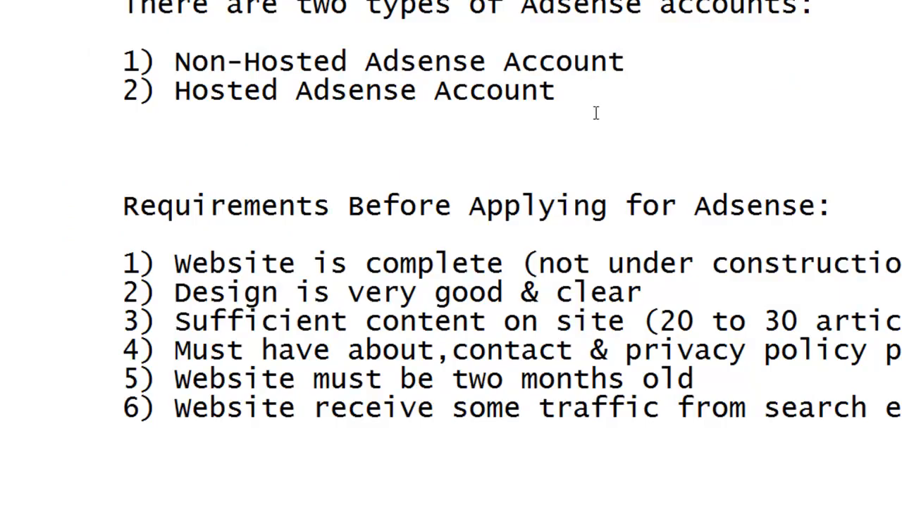
Highlight the line "1) Non-Hosted Adsense Account" in the notes
{"action": "left_click_drag", "start_coordinate": [345, 90], "coordinate": [555, 90]}
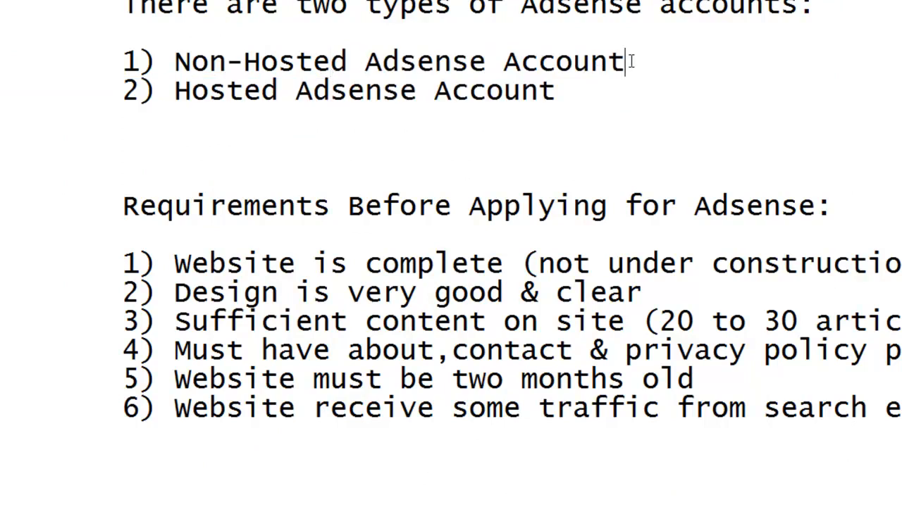
{"action": "left_click_drag", "start_coordinate": [124, 62], "coordinate": [623, 62]}
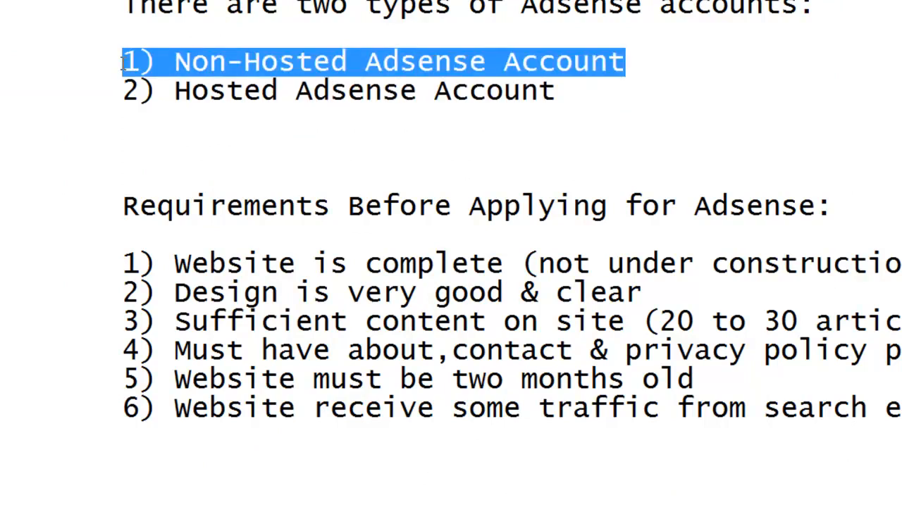